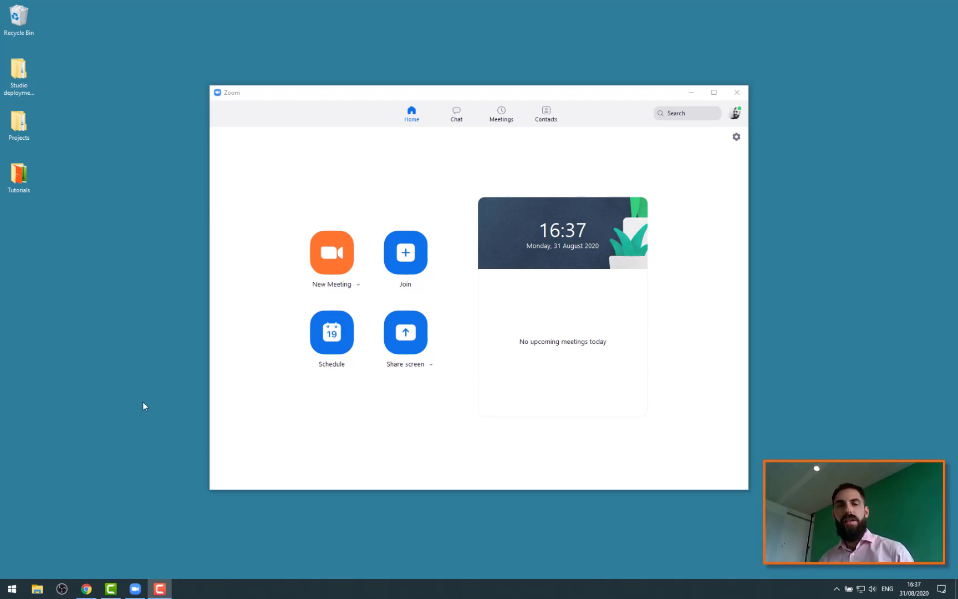
mouse_move(109, 406)
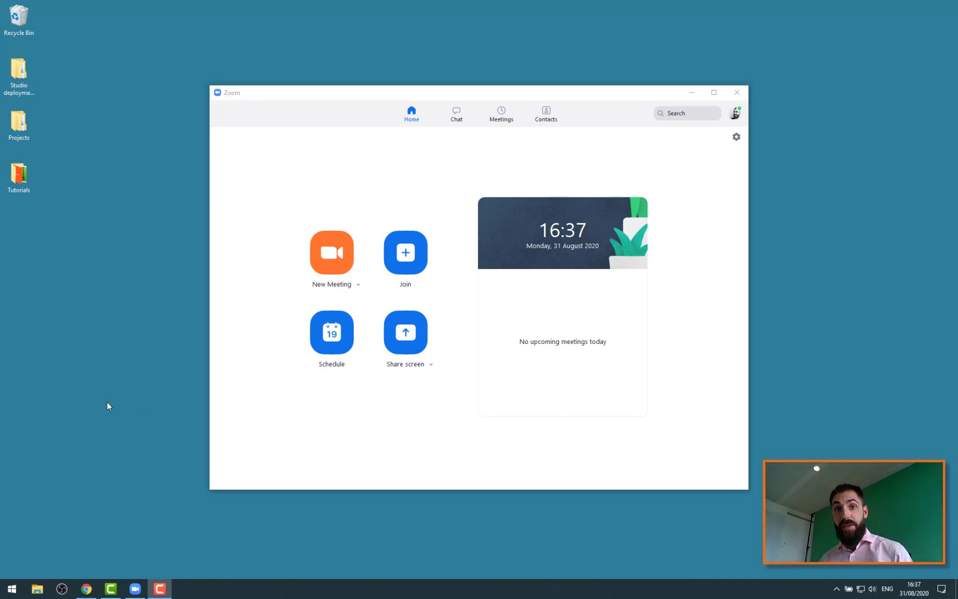
mouse_move(166, 464)
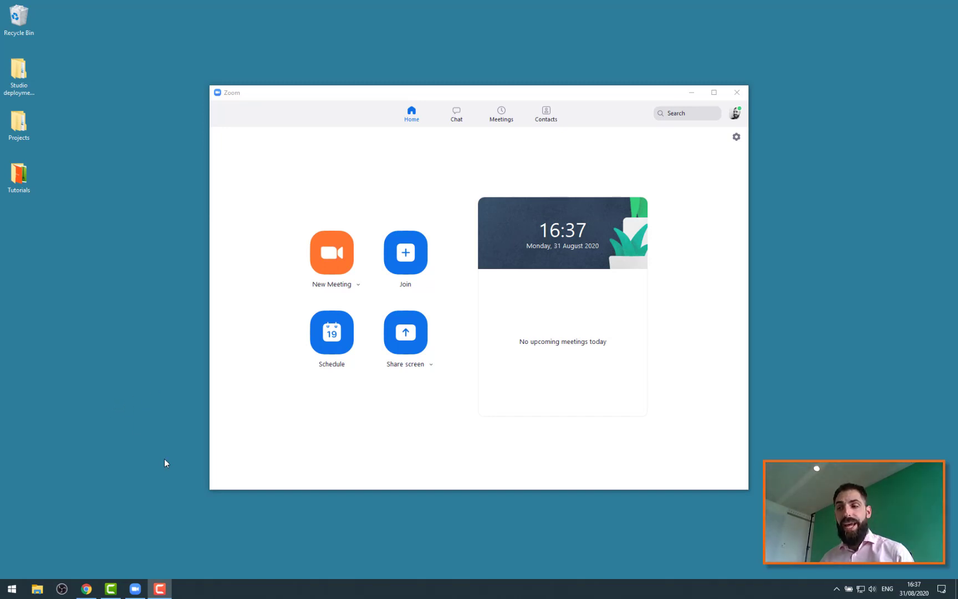
mouse_move(163, 492)
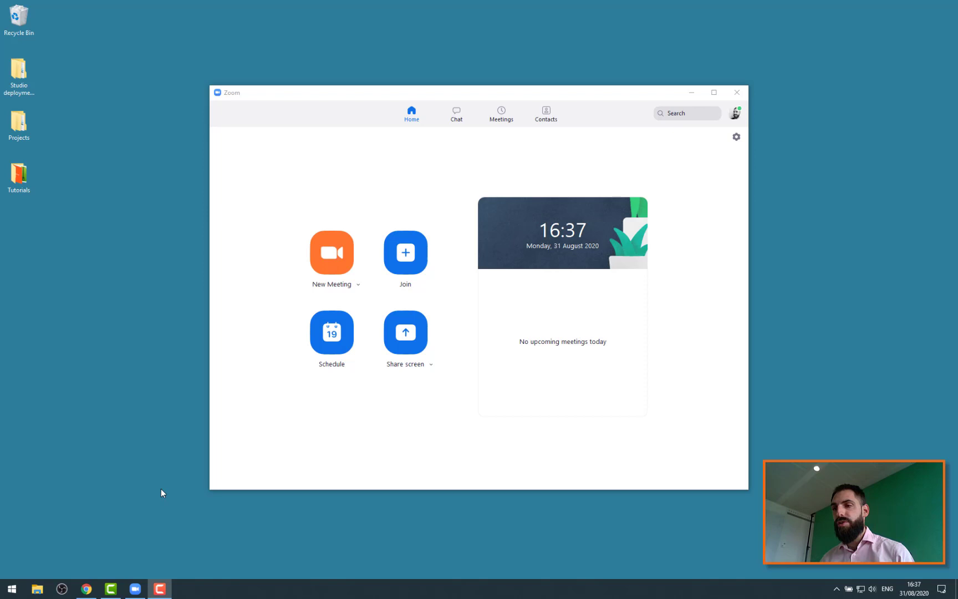
mouse_move(127, 485)
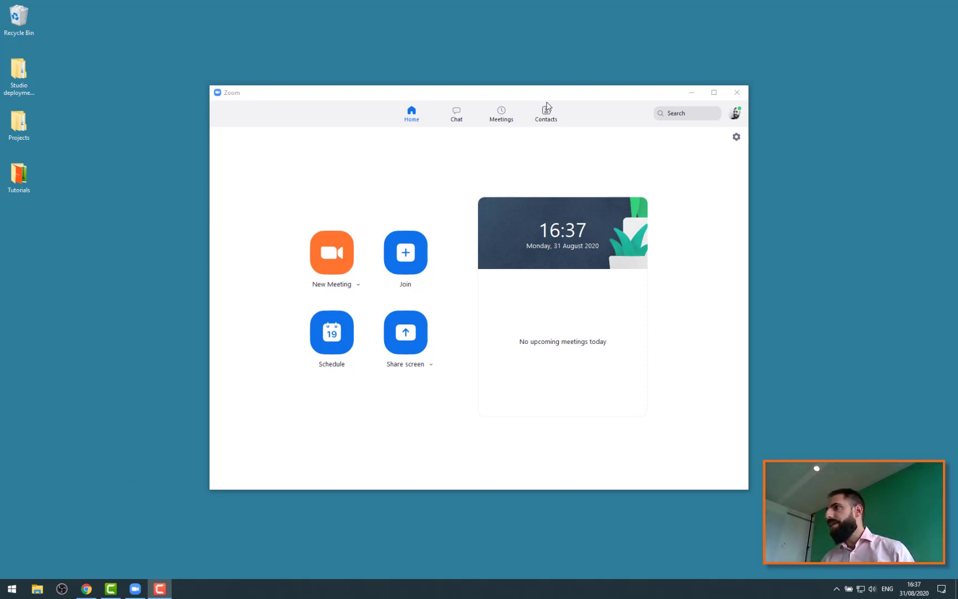
Start a new Zoom meeting with computer audio and turn the camera off so the profile photo shows
left_click_drag(480, 92, 506, 96)
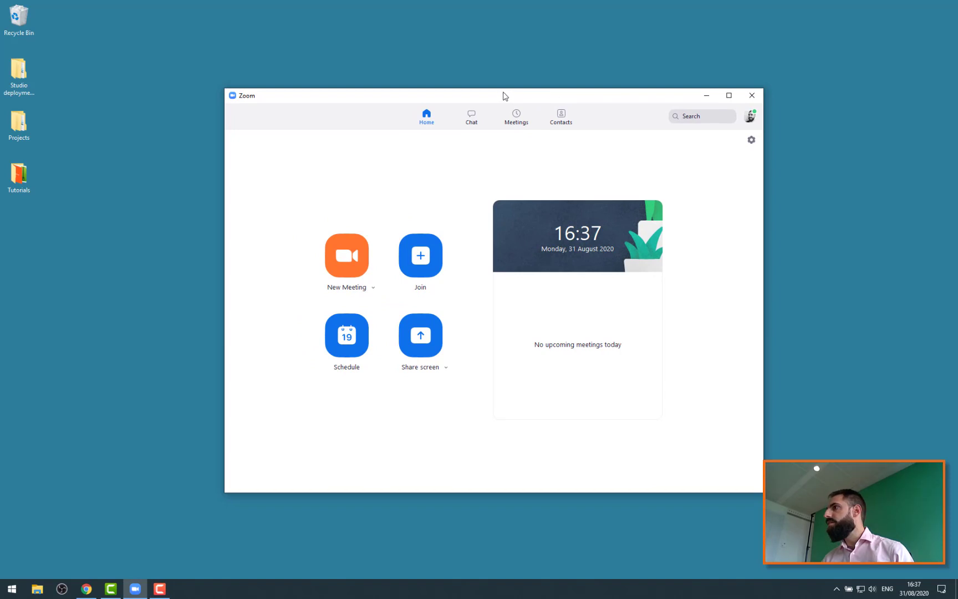
mouse_move(324, 339)
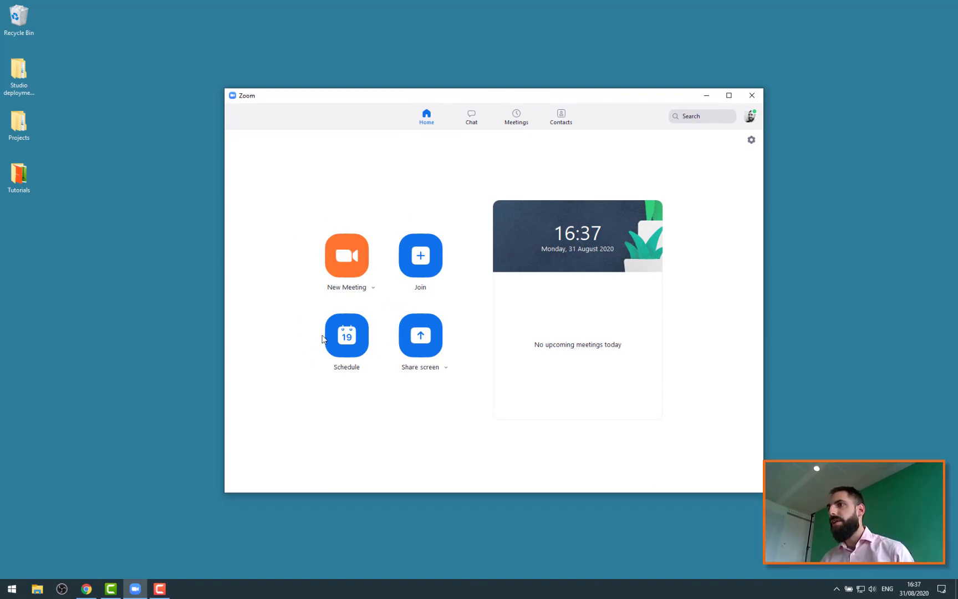
left_click(346, 255)
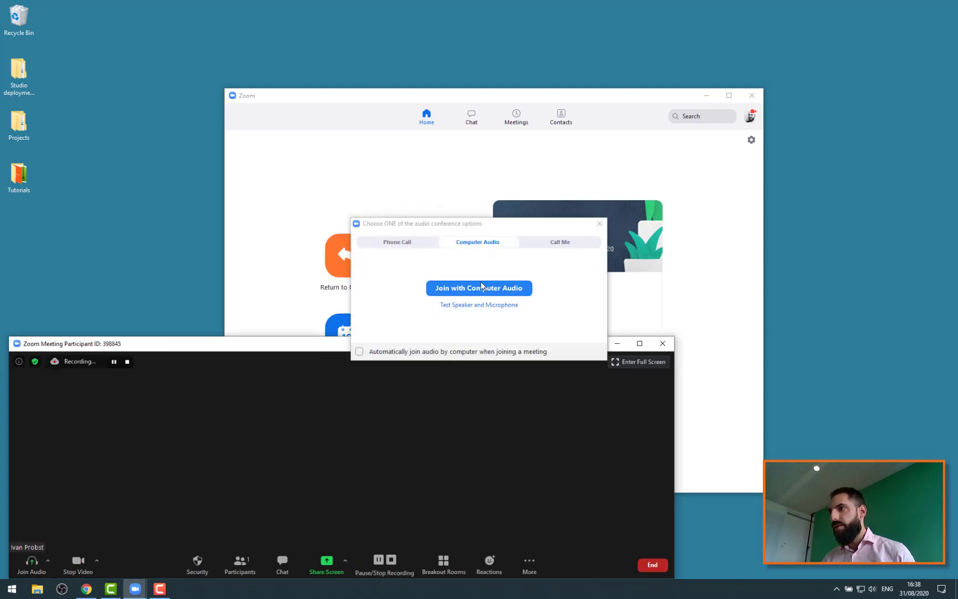
left_click(479, 289)
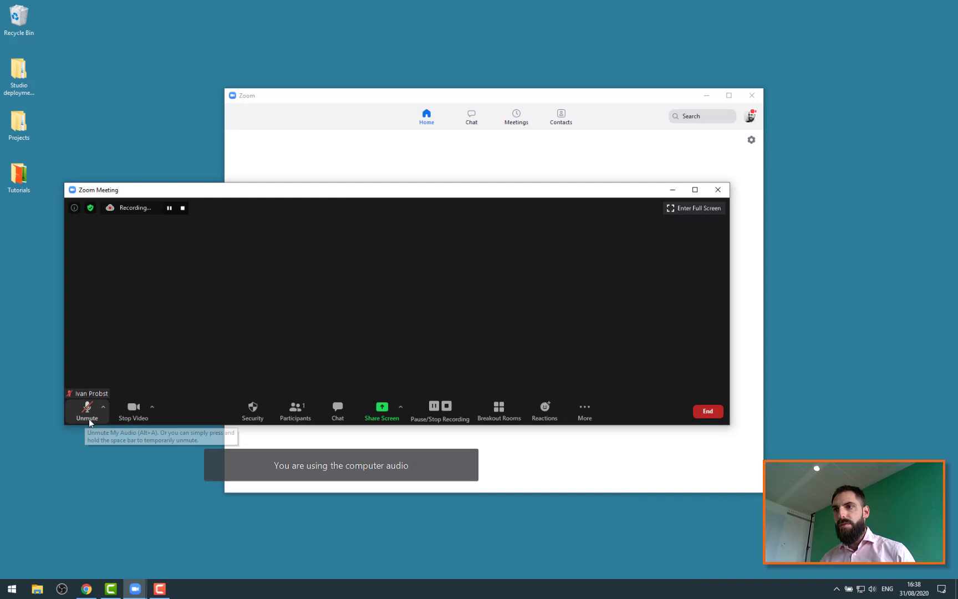
left_click(133, 411)
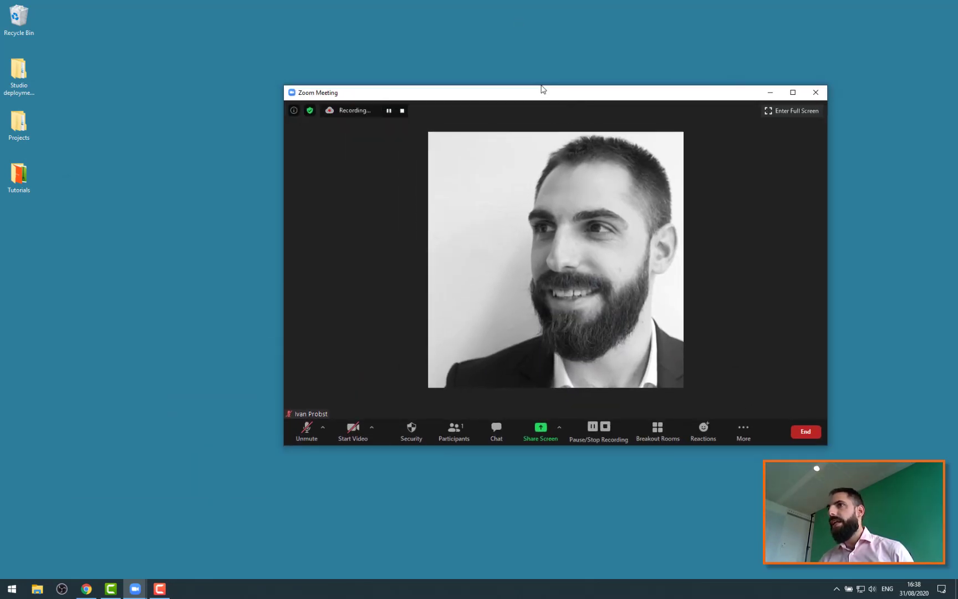
left_click_drag(540, 92, 472, 79)
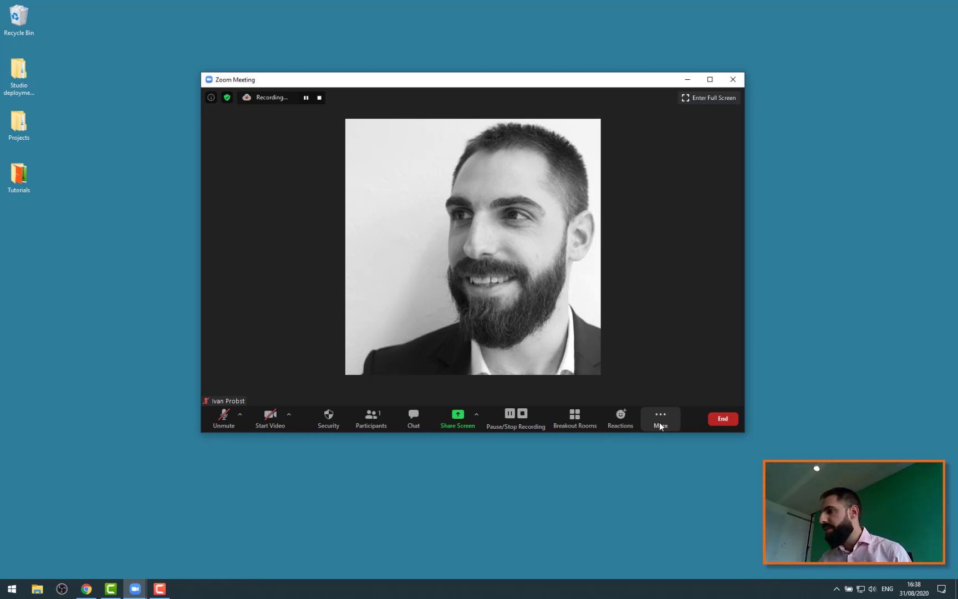
Choose Live on Custom Live Streaming Service from the meeting's More menu
left_click(662, 419)
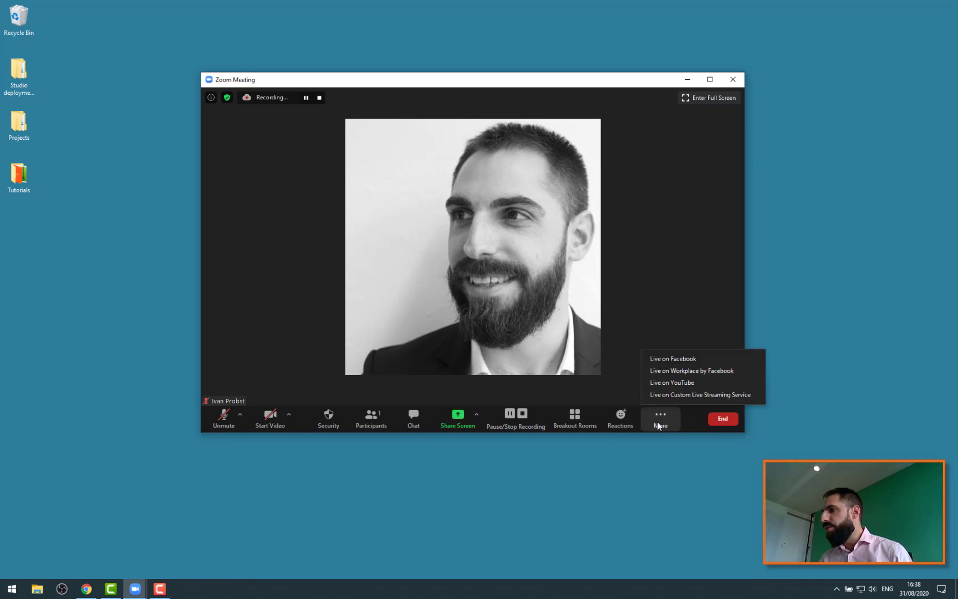
mouse_move(678, 394)
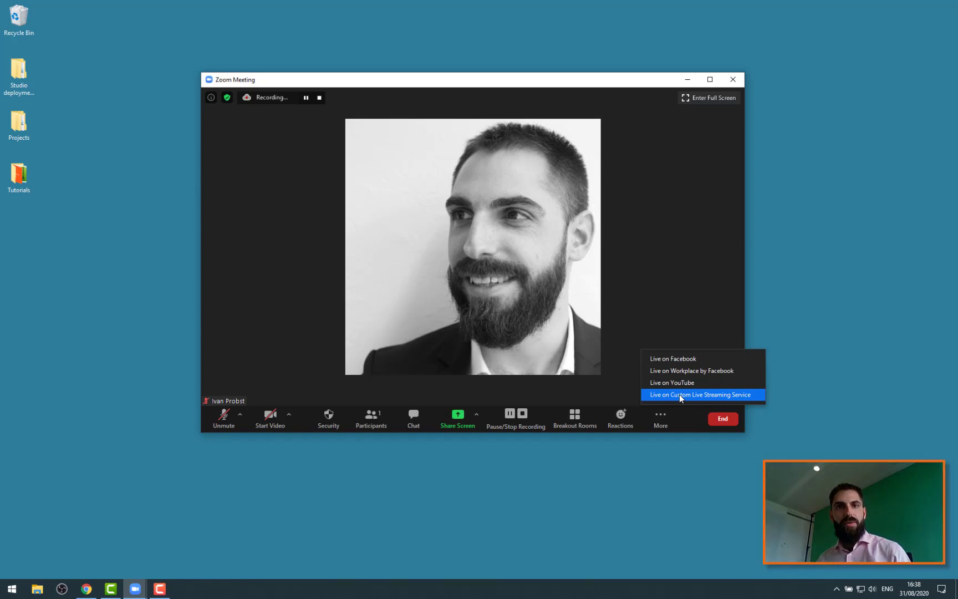
left_click(701, 395)
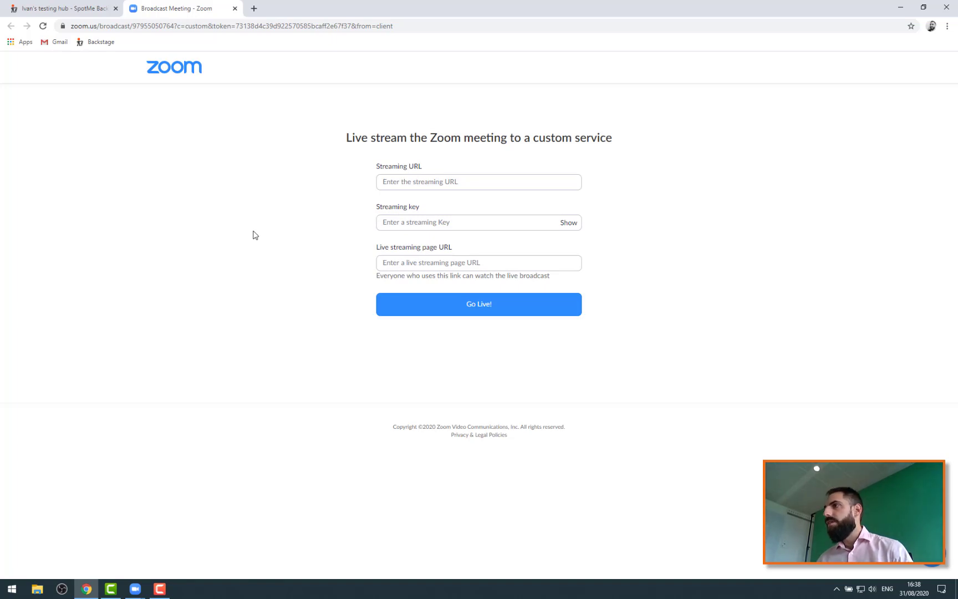
mouse_move(227, 237)
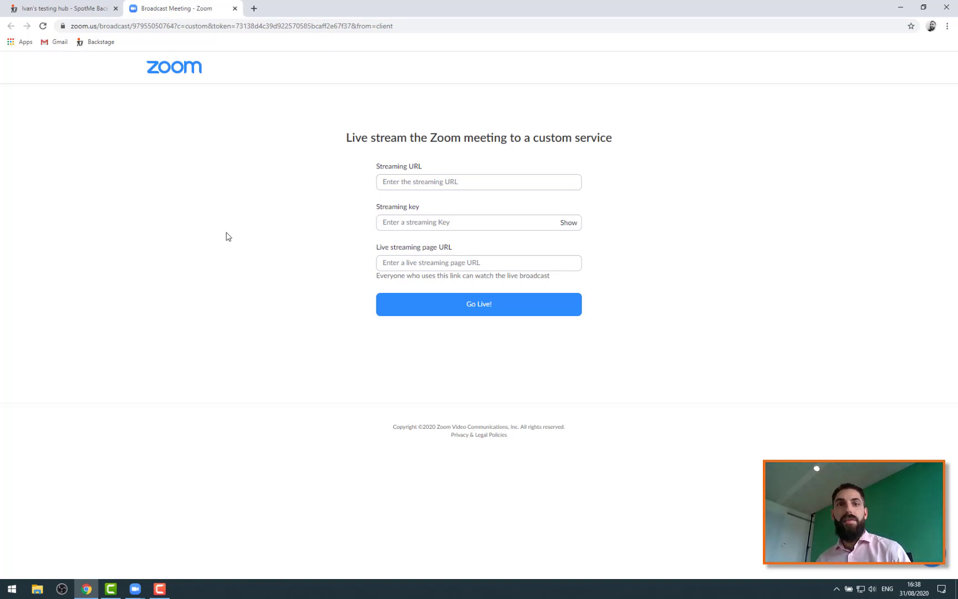
Create a SpotMe Backstage live stream named 'My Zoom direct stream', keeping Zoom without meeting audio
left_click(61, 10)
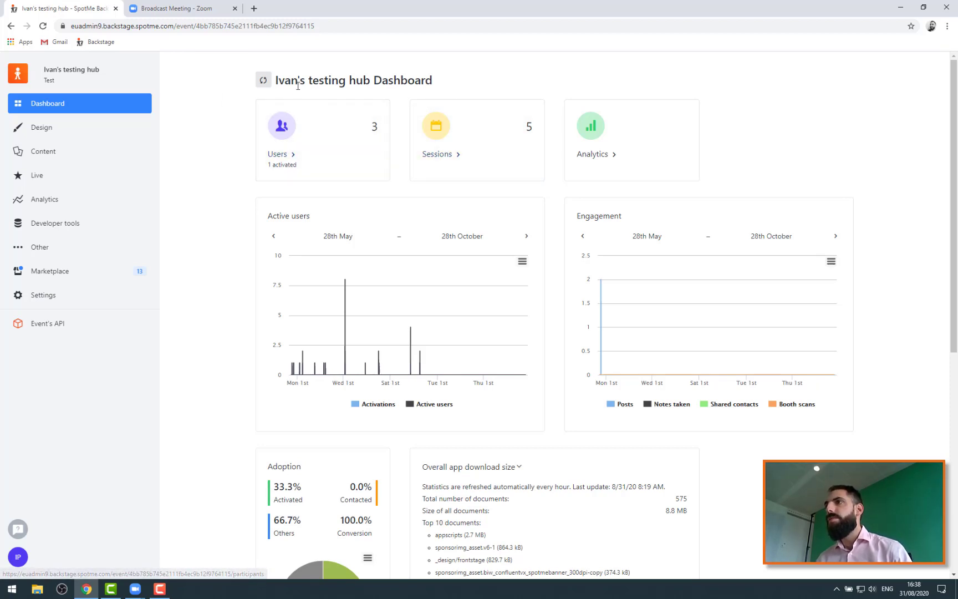
left_click(37, 176)
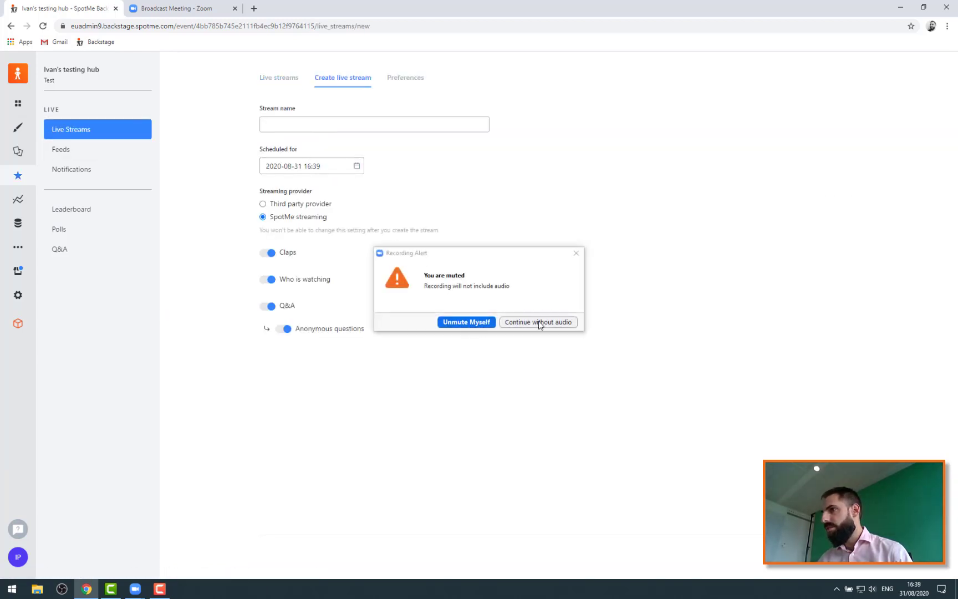
left_click(539, 323)
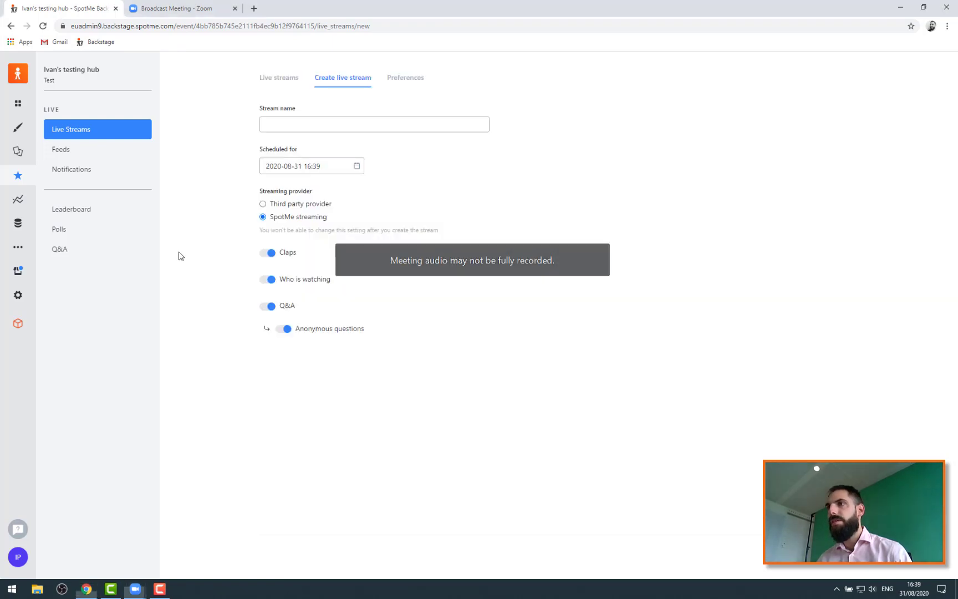
left_click(375, 124)
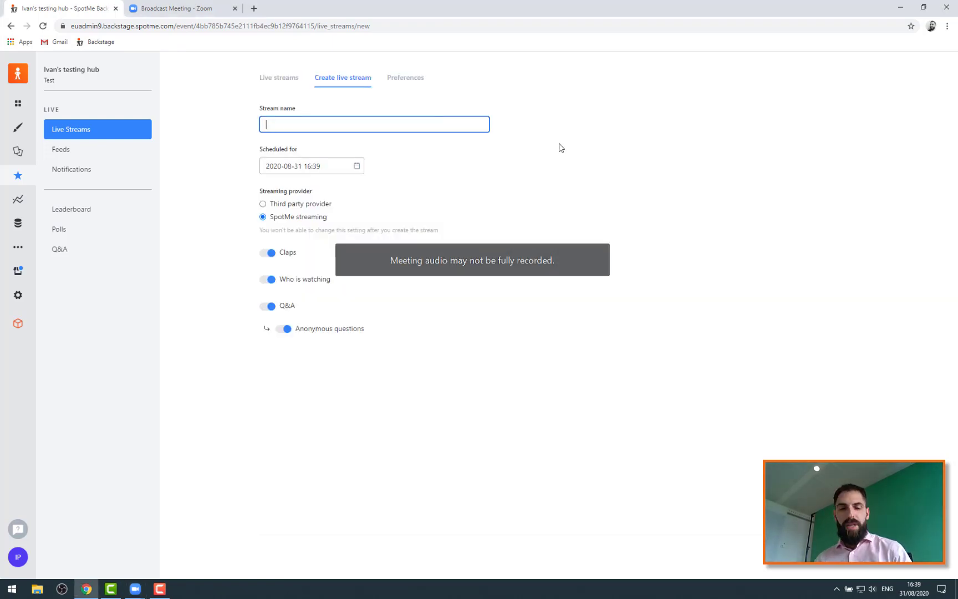
type("My Zoom direct")
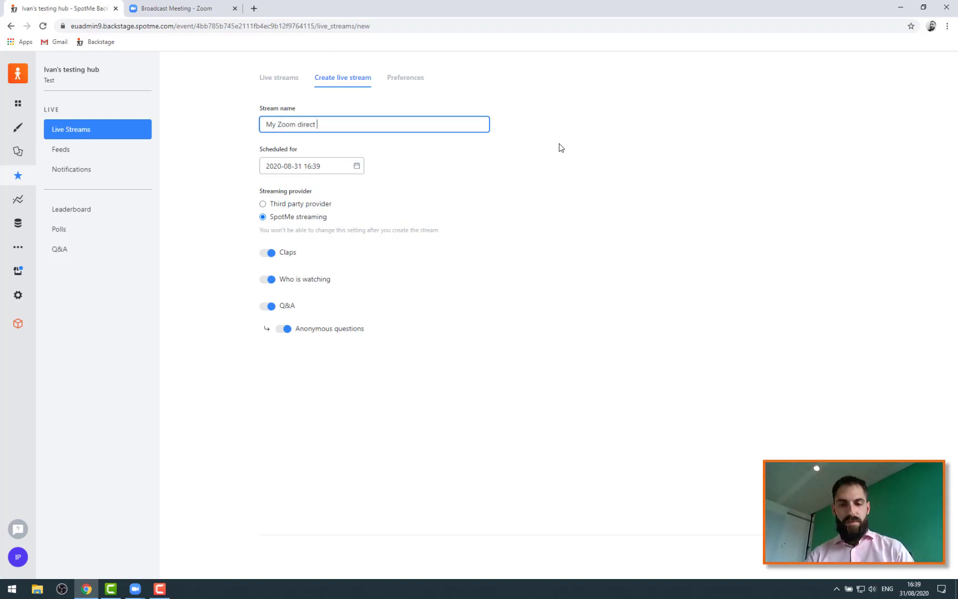
type("stream")
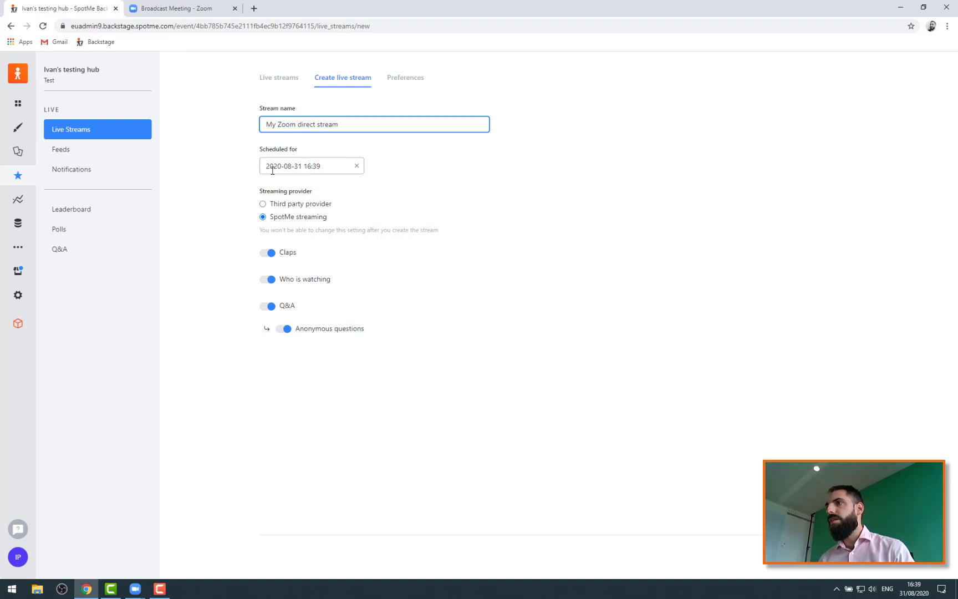
Set the stream's scheduled start time to 7:00 and submit the form
left_click(305, 166)
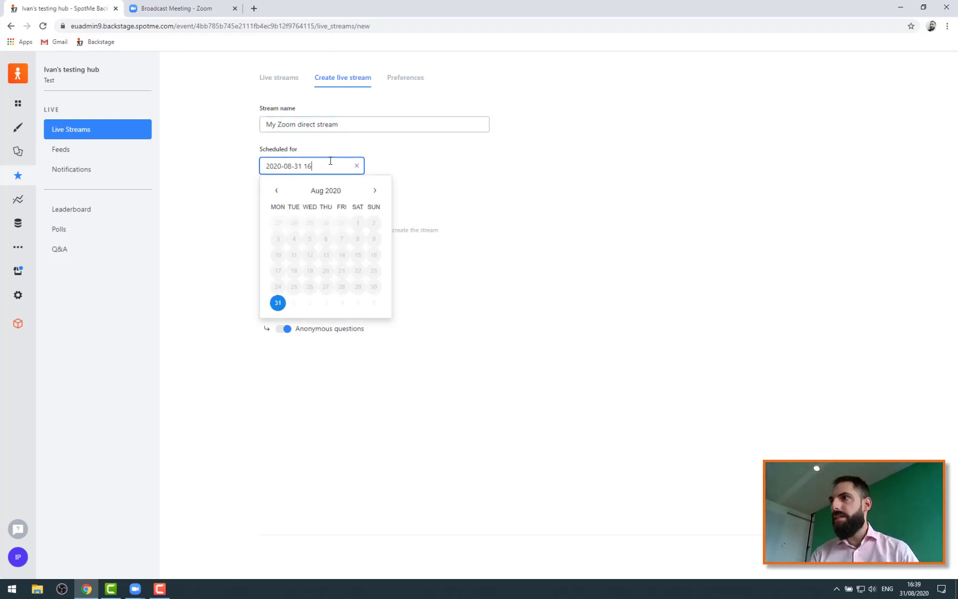
type("7:00")
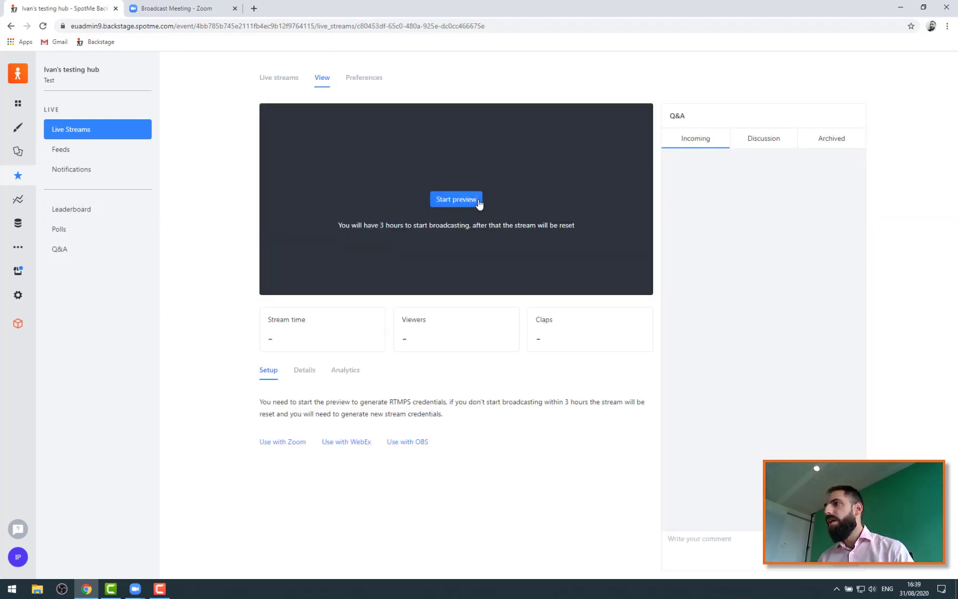
Start the stream preview and confirm it so credentials begin generating
left_click(456, 200)
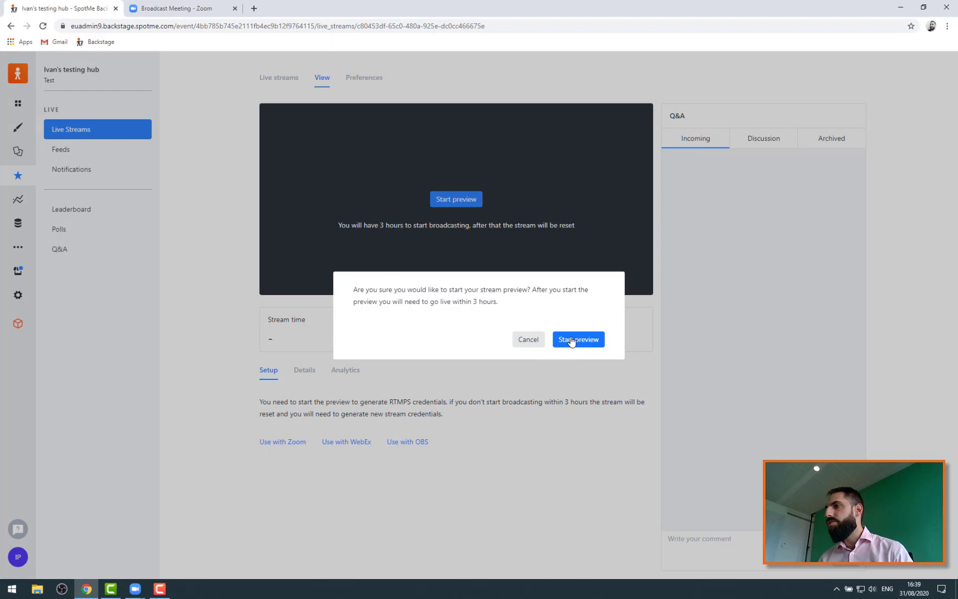
left_click(579, 340)
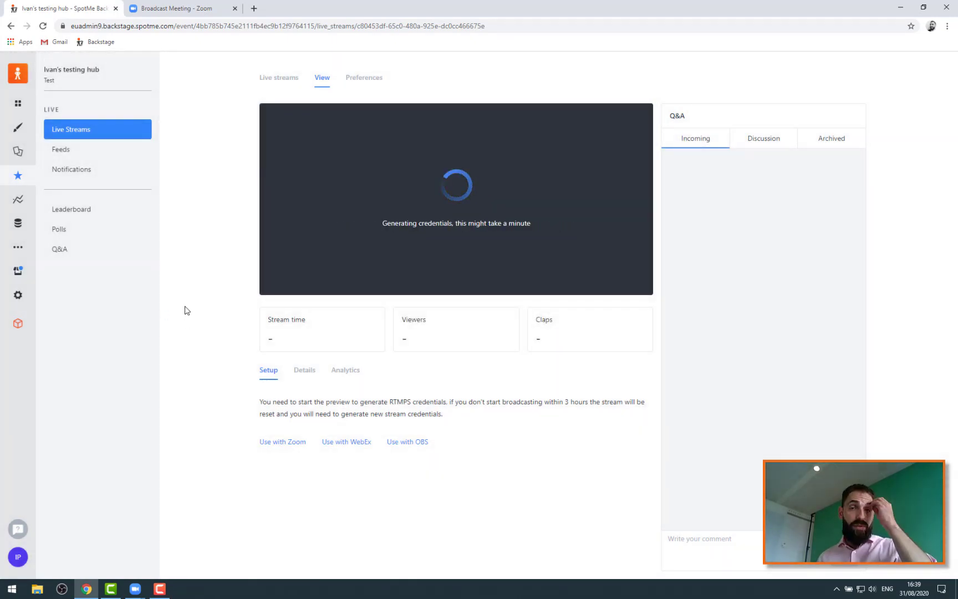
mouse_move(408, 233)
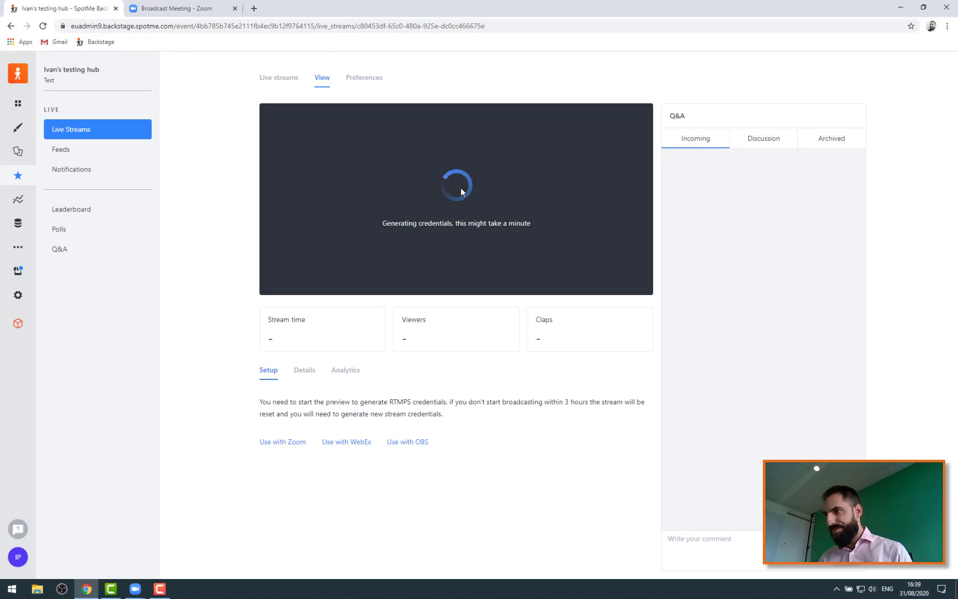
mouse_move(216, 430)
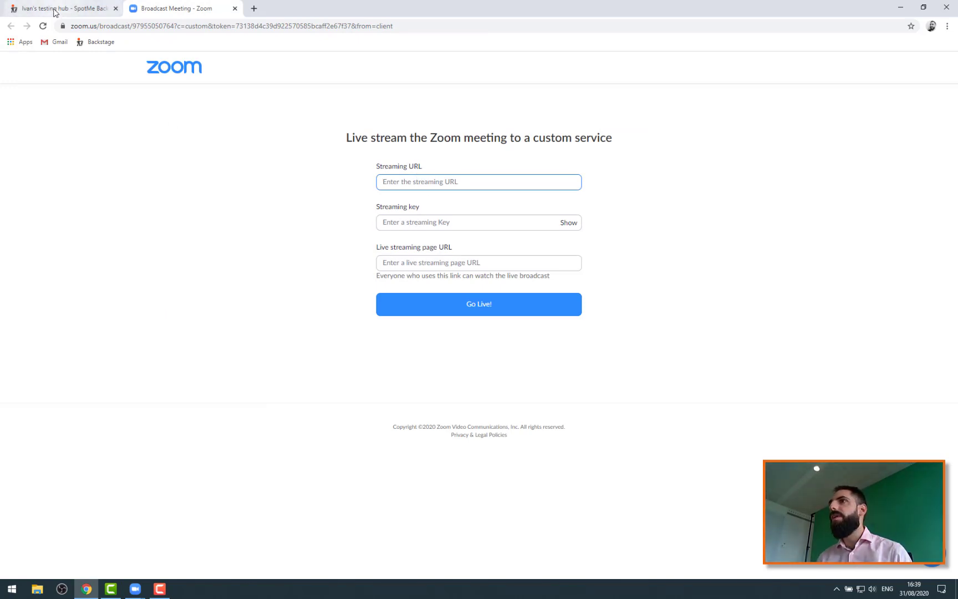
mouse_move(60, 14)
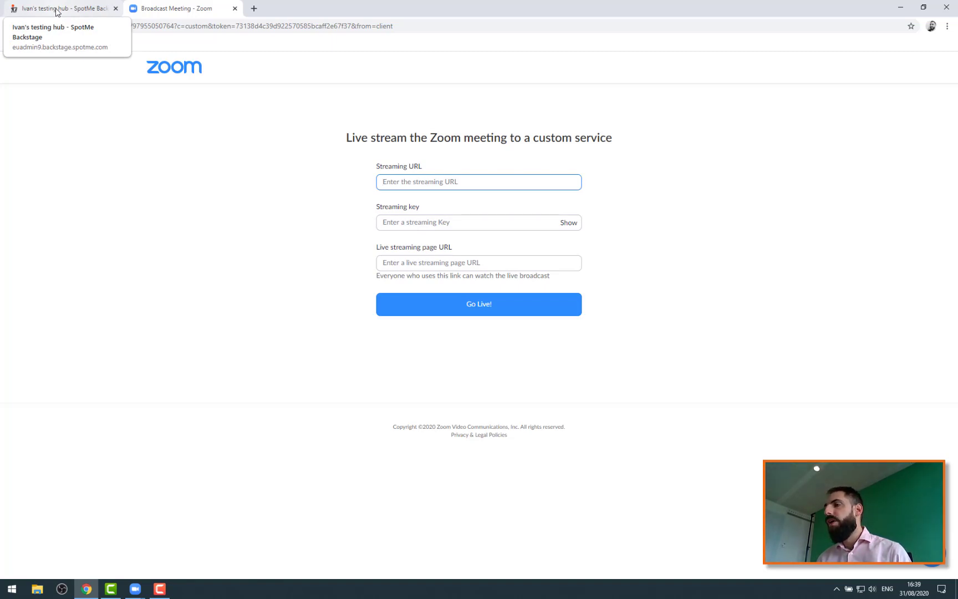
Switch back to the SpotMe Backstage stream page tab
left_click(64, 10)
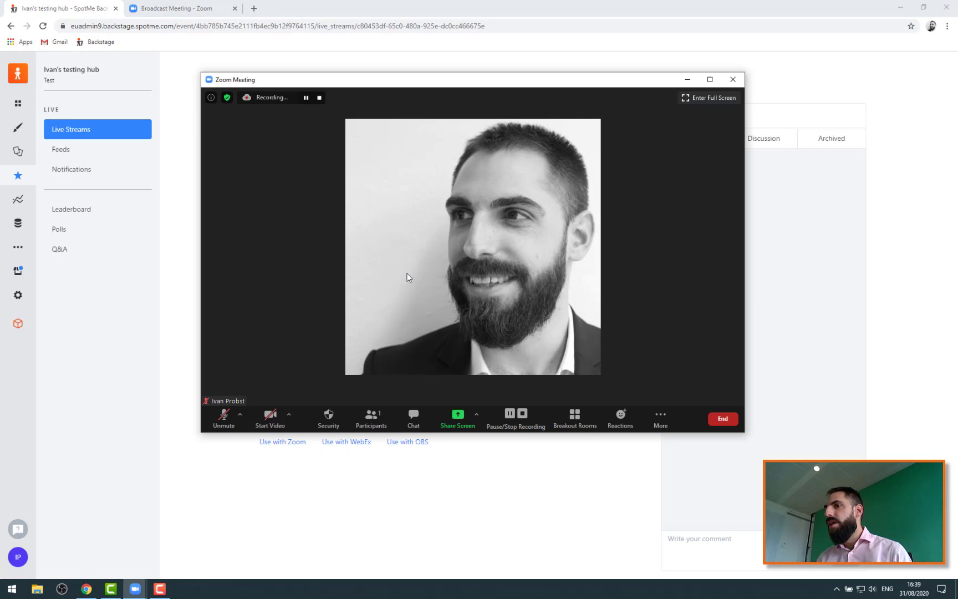
mouse_move(410, 365)
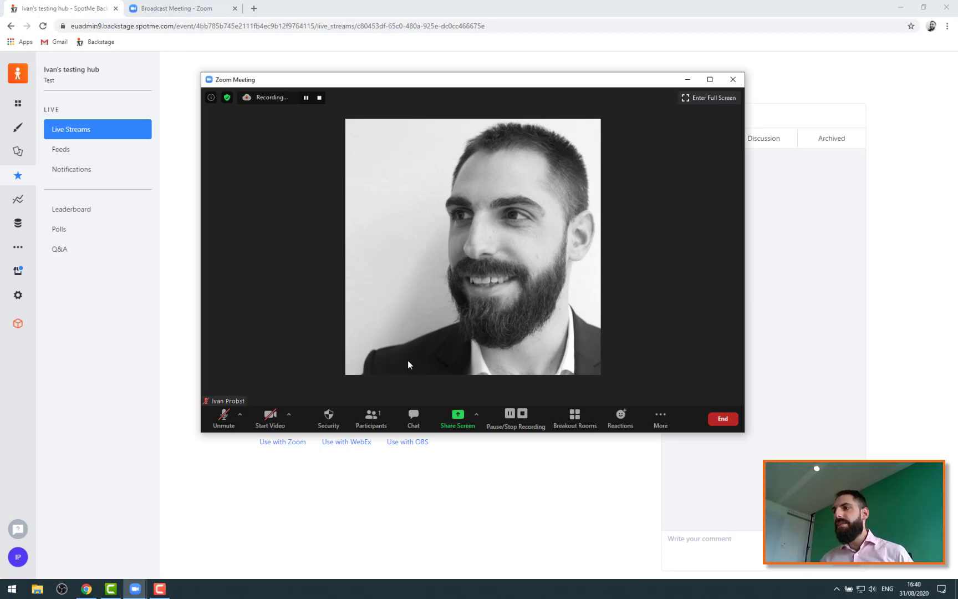
mouse_move(346, 303)
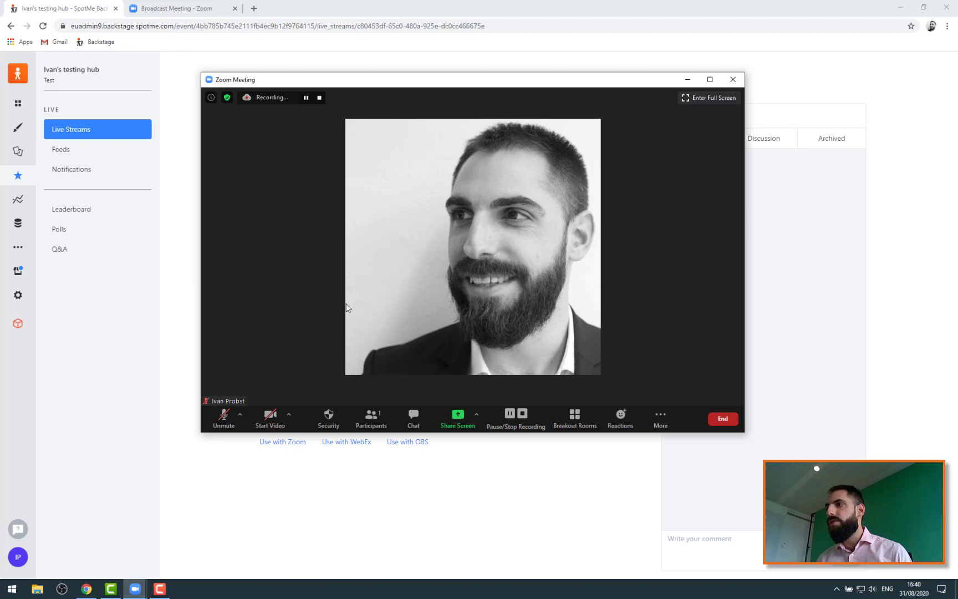
mouse_move(369, 359)
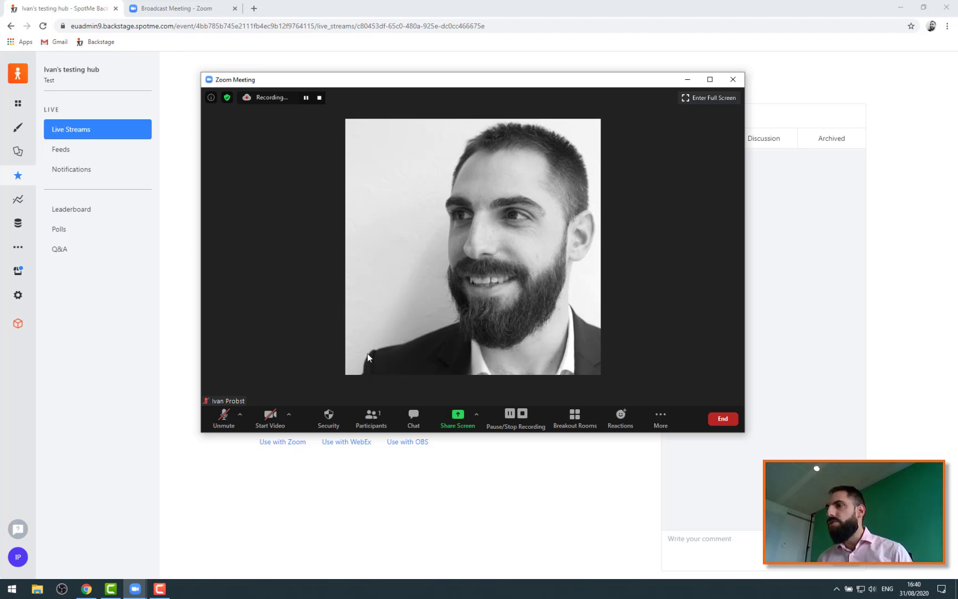
mouse_move(298, 522)
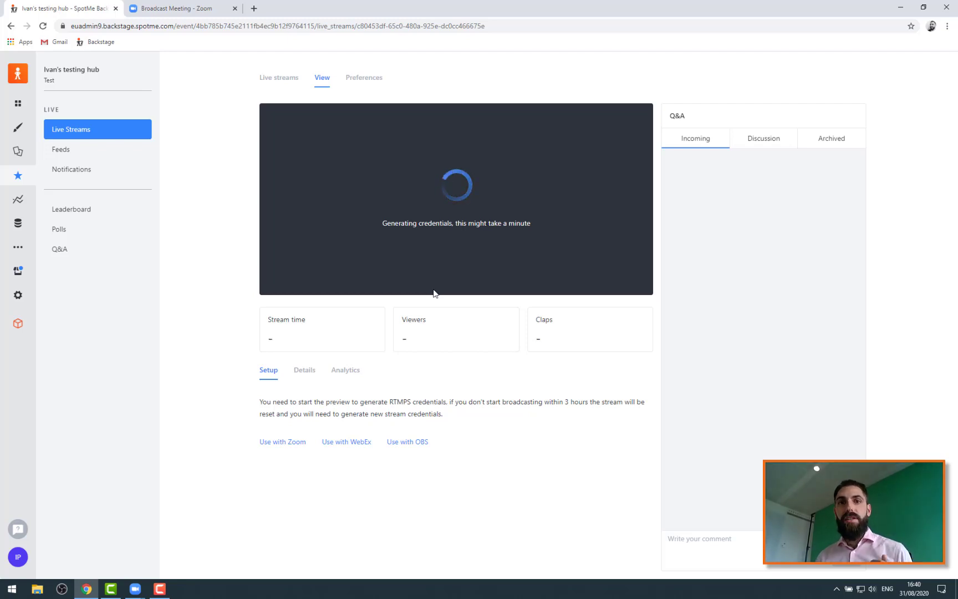
mouse_move(208, 338)
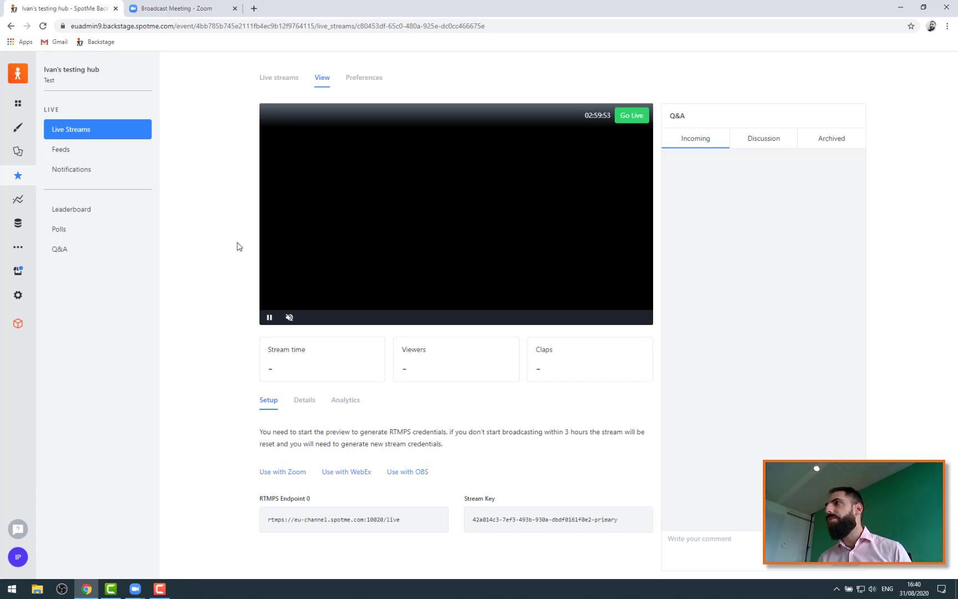
mouse_move(215, 482)
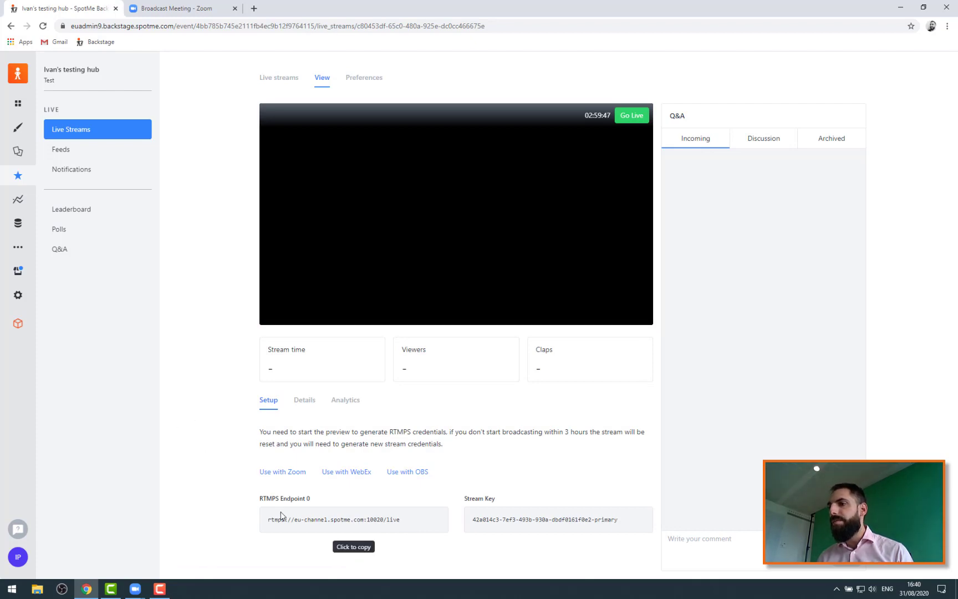
mouse_move(262, 487)
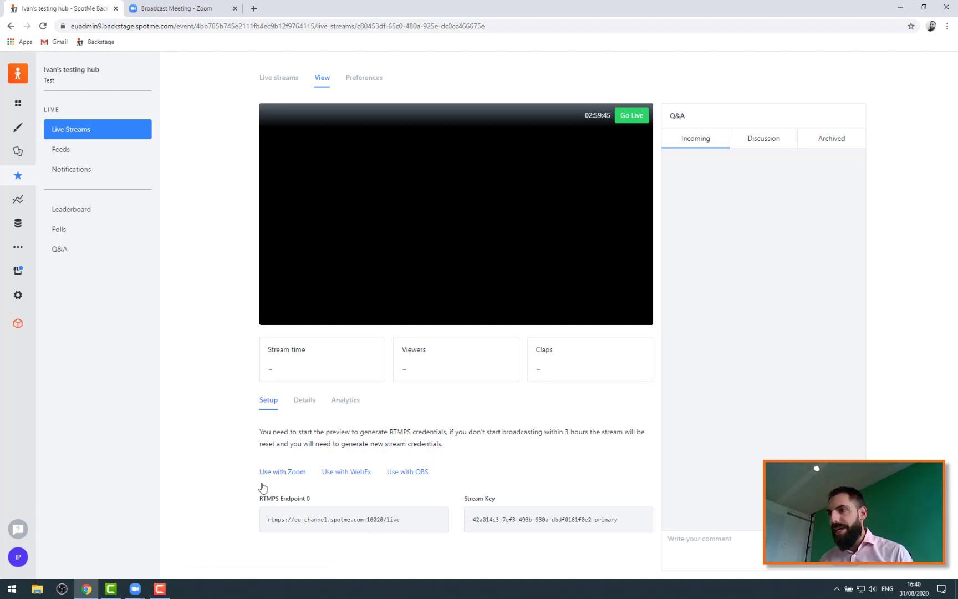
mouse_move(419, 527)
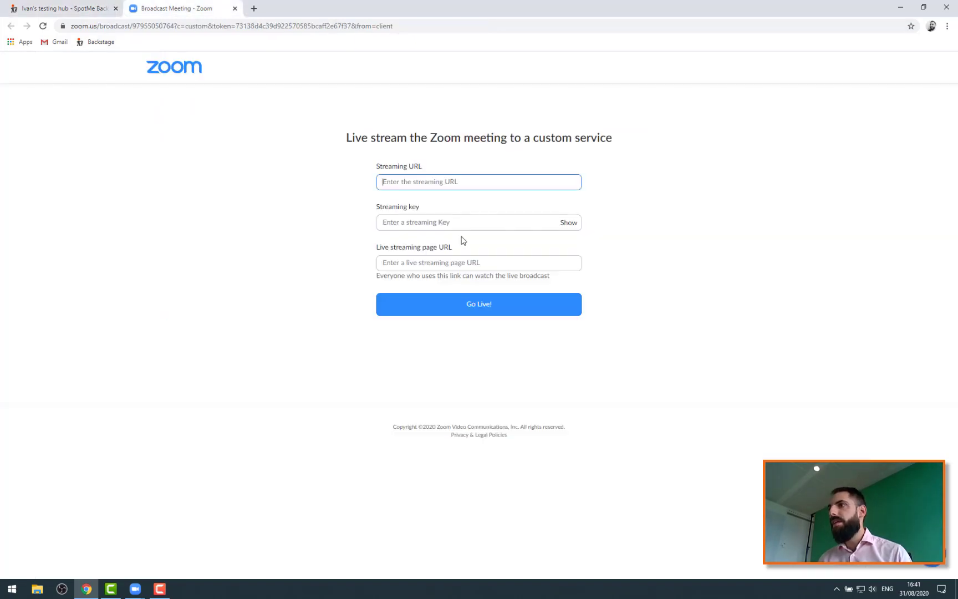
type("rtmps://eu-channel.spotme.com:10020/live")
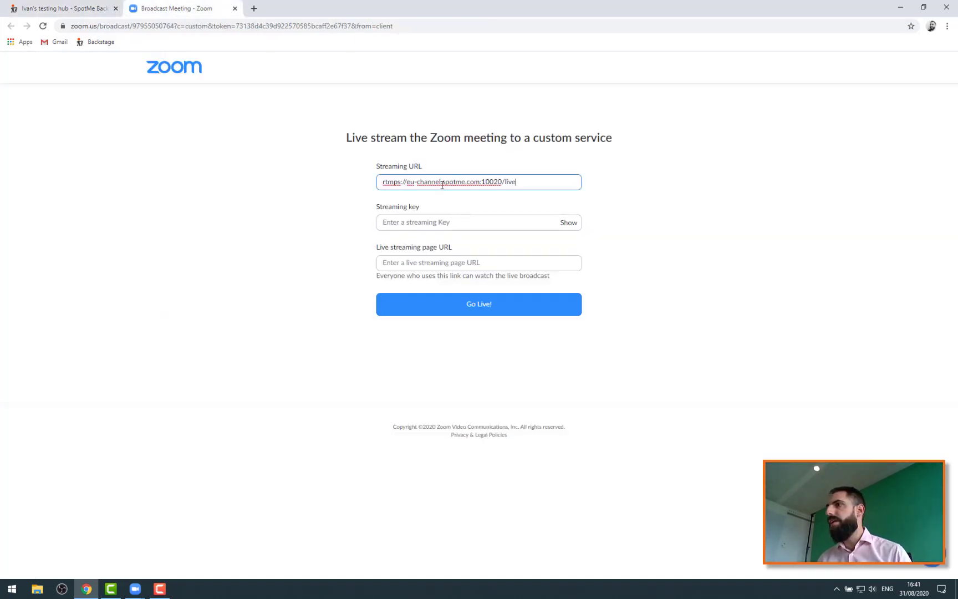
left_click(67, 8)
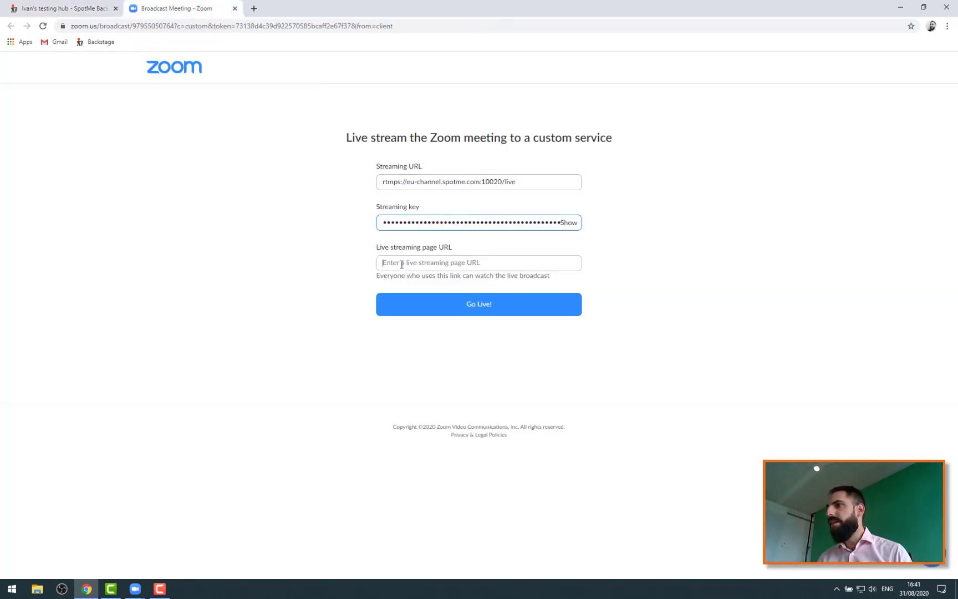
type("https://")
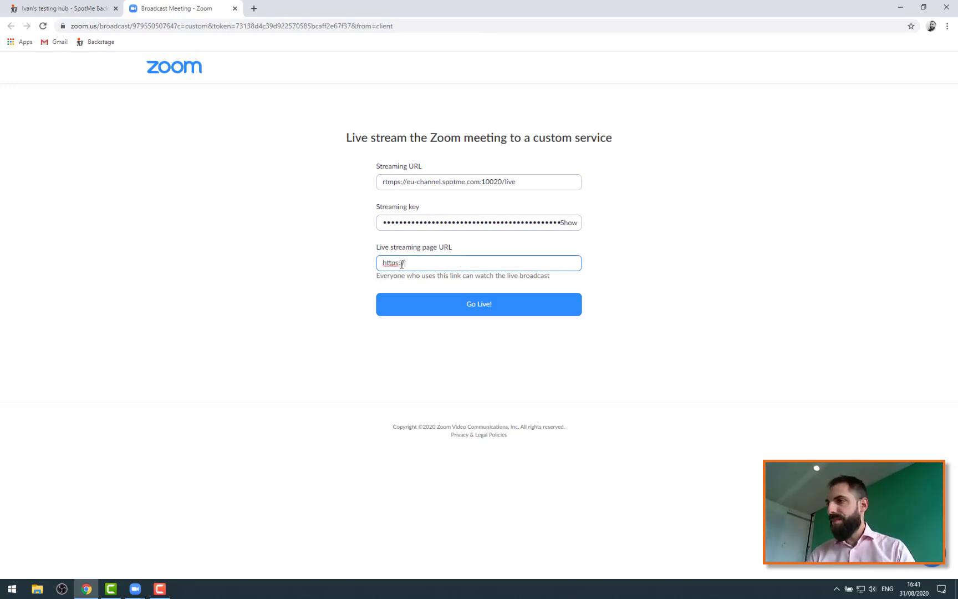
type("spotme.com")
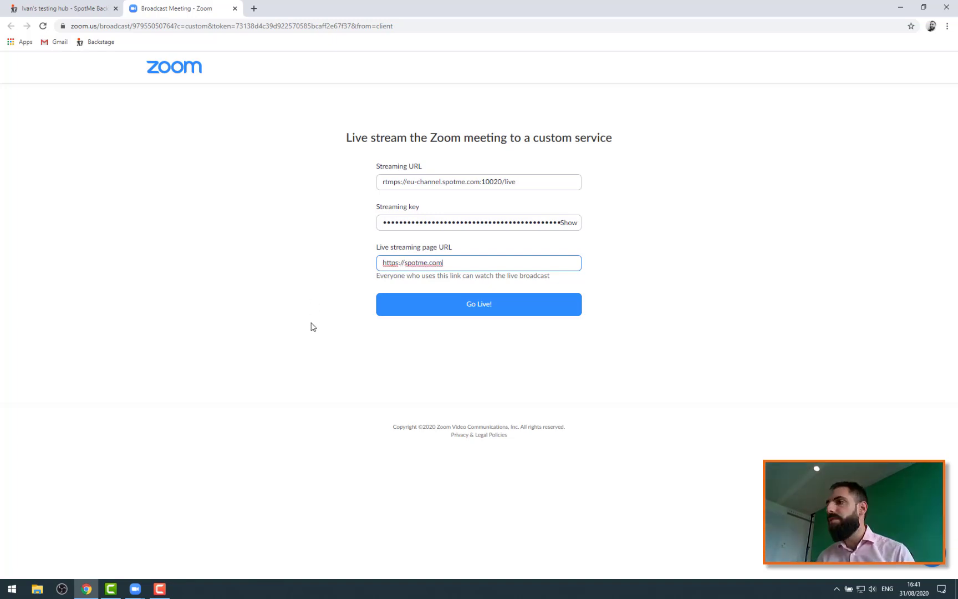
mouse_move(438, 311)
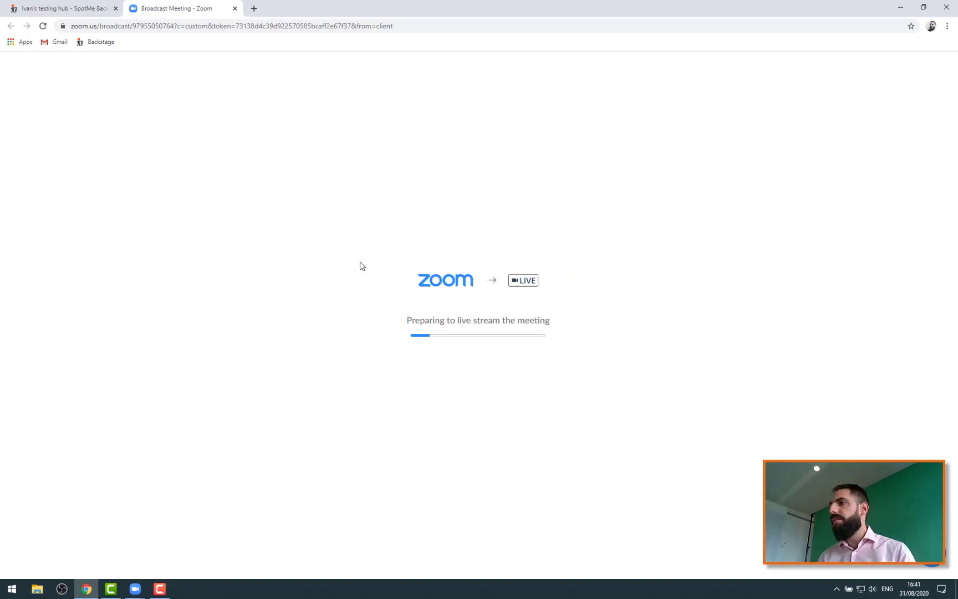
mouse_move(346, 266)
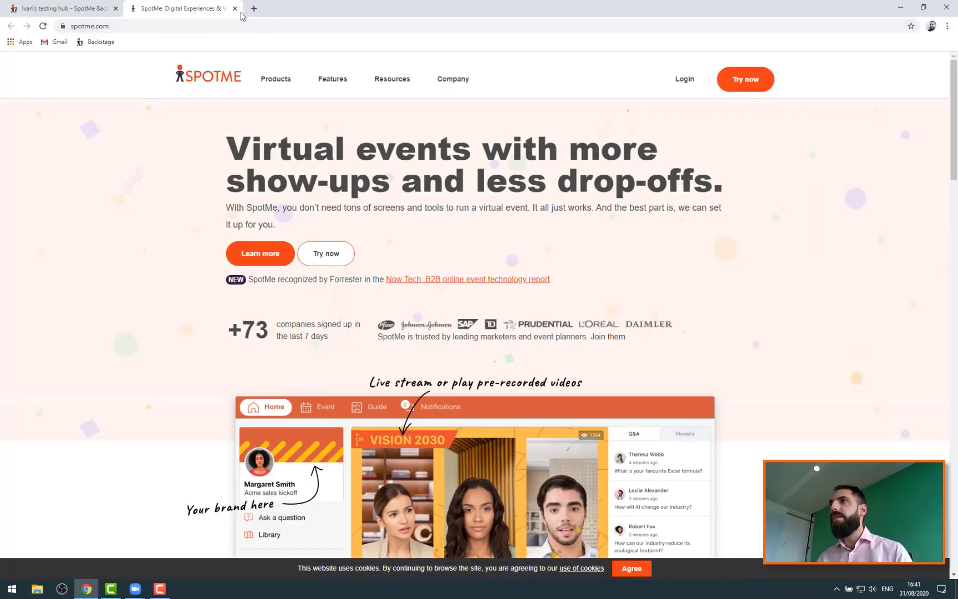
From the LIVE dropdown view the stream on the custom service, then close that spotme.com tab
left_click(67, 9)
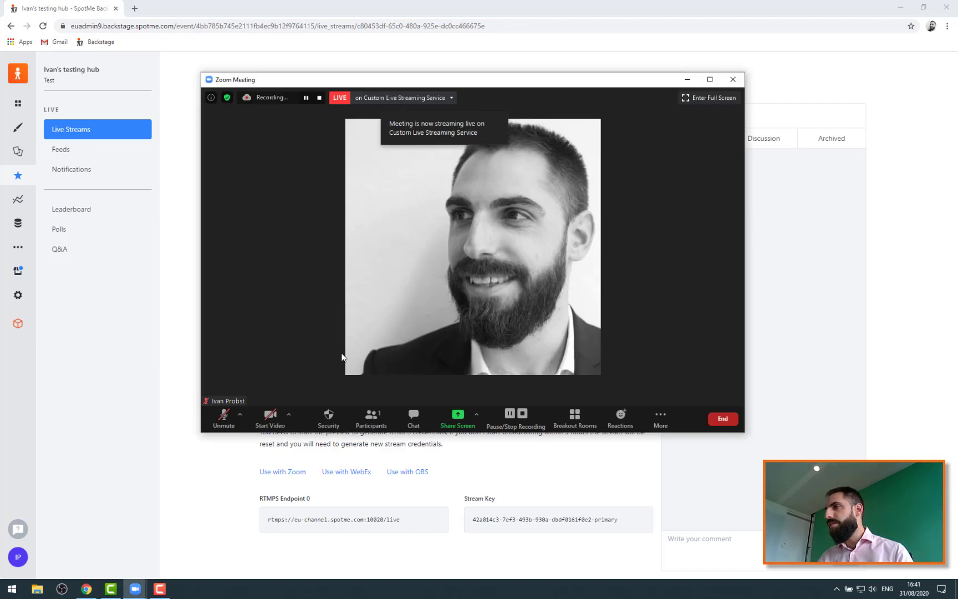
mouse_move(375, 103)
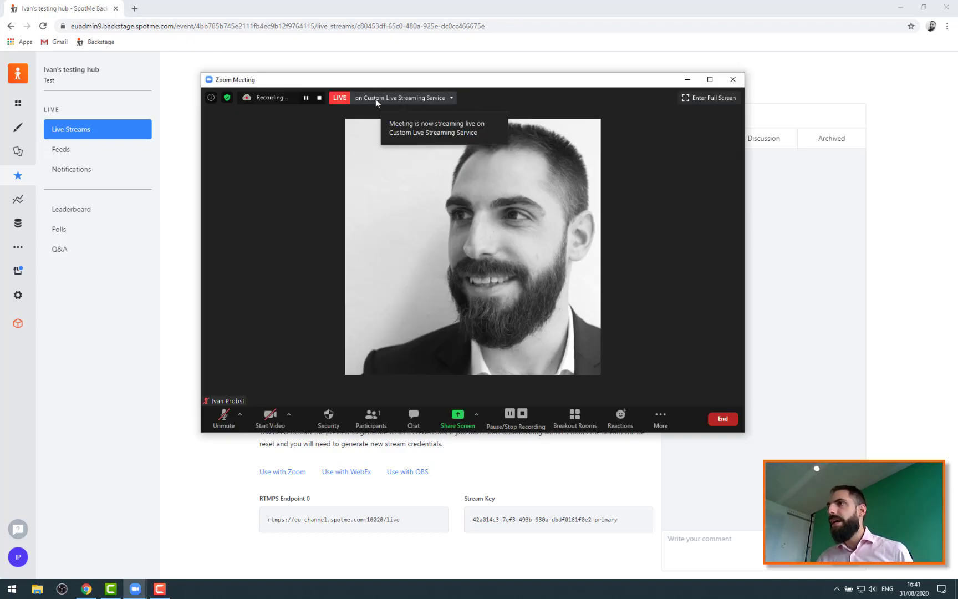
left_click(452, 98)
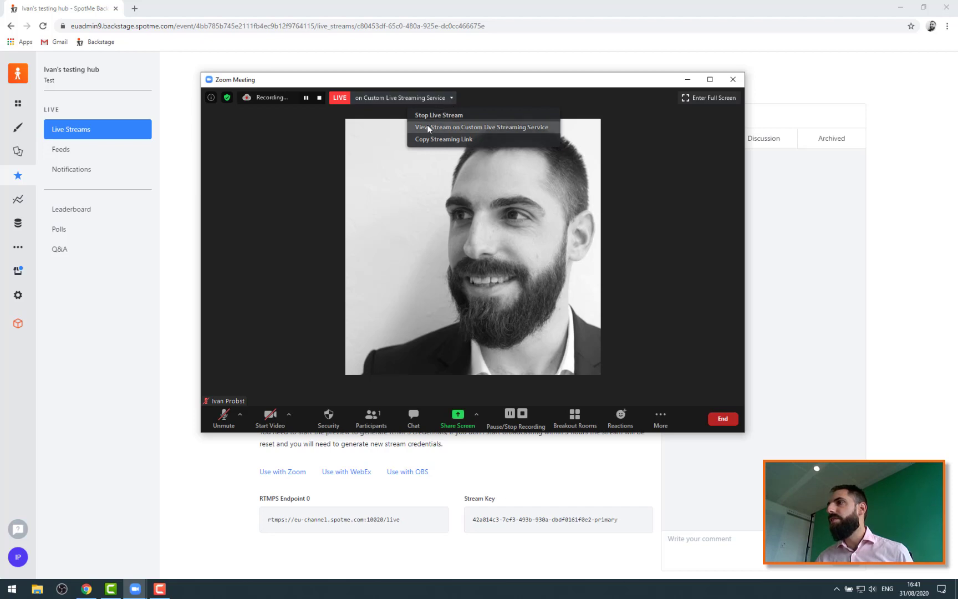
left_click(481, 128)
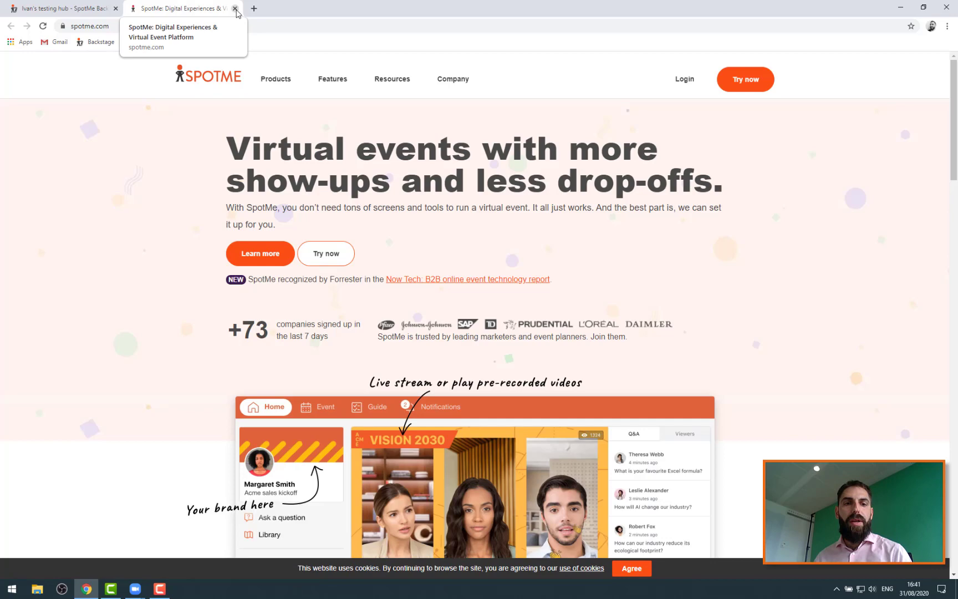
left_click(236, 9)
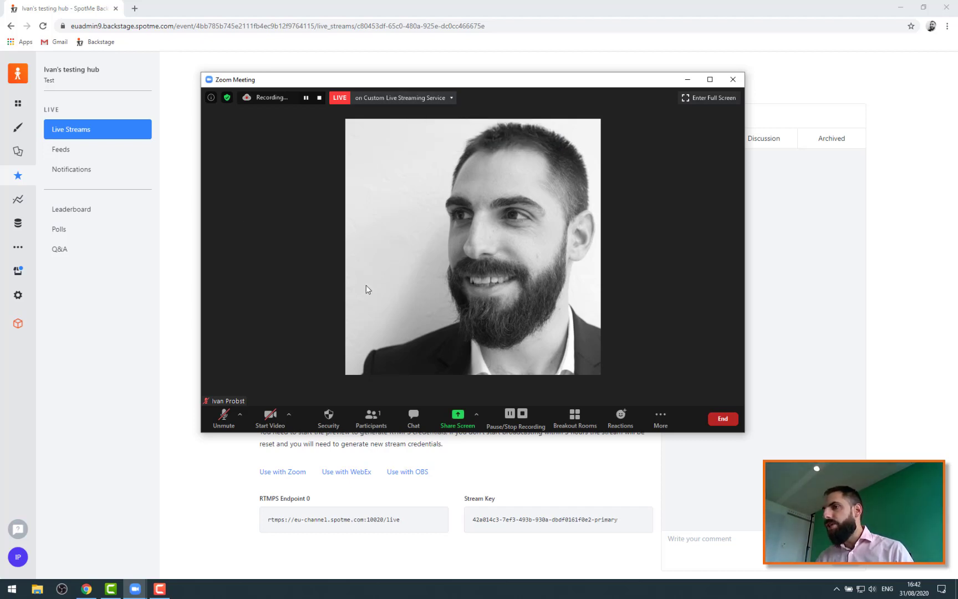
left_click(734, 80)
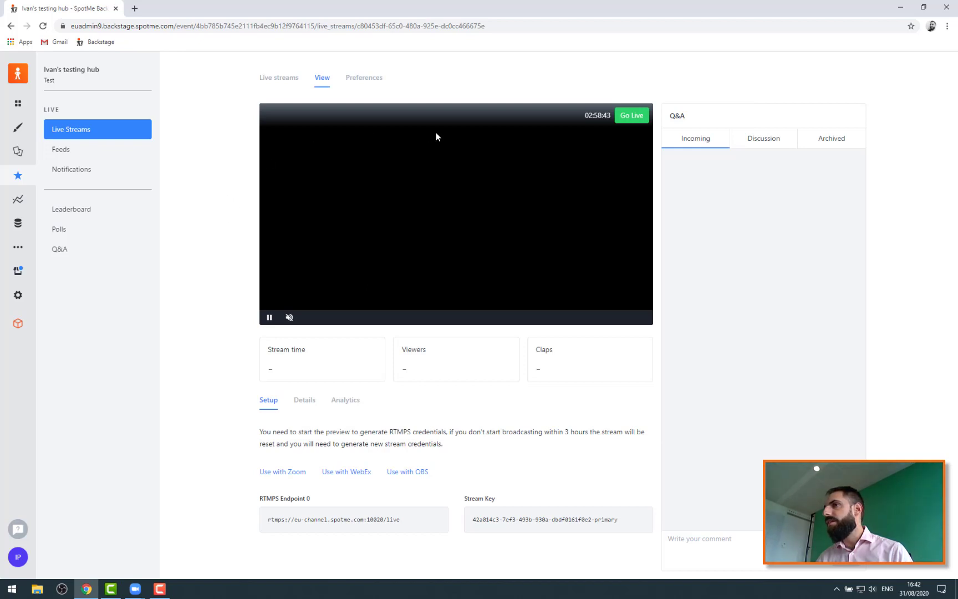
mouse_move(225, 370)
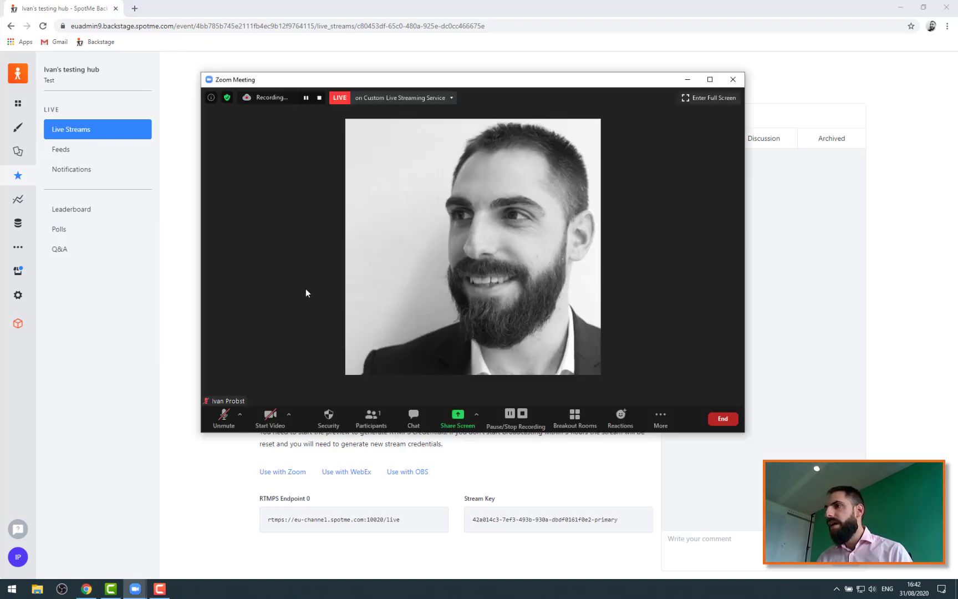
left_click(732, 80)
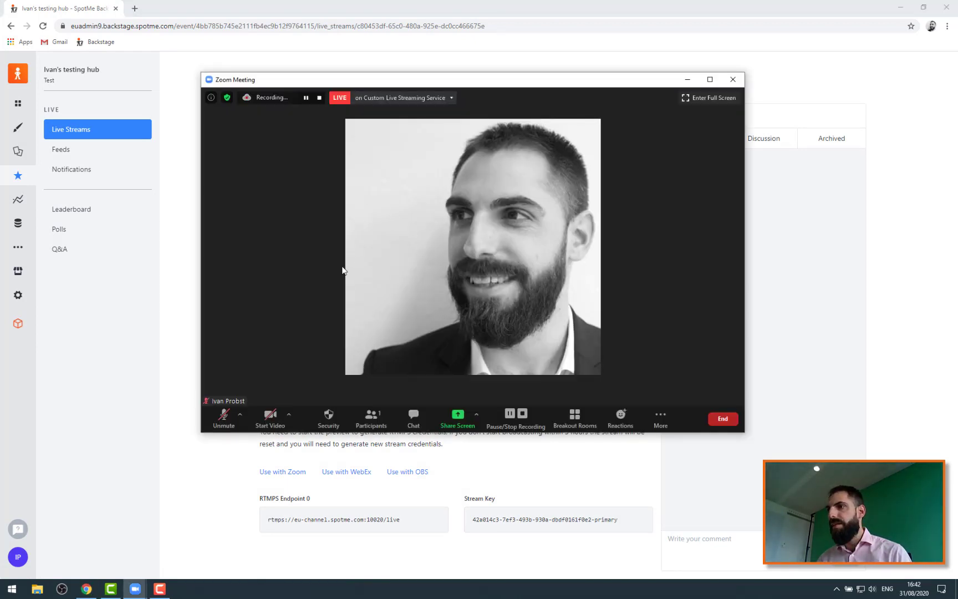
left_click(733, 80)
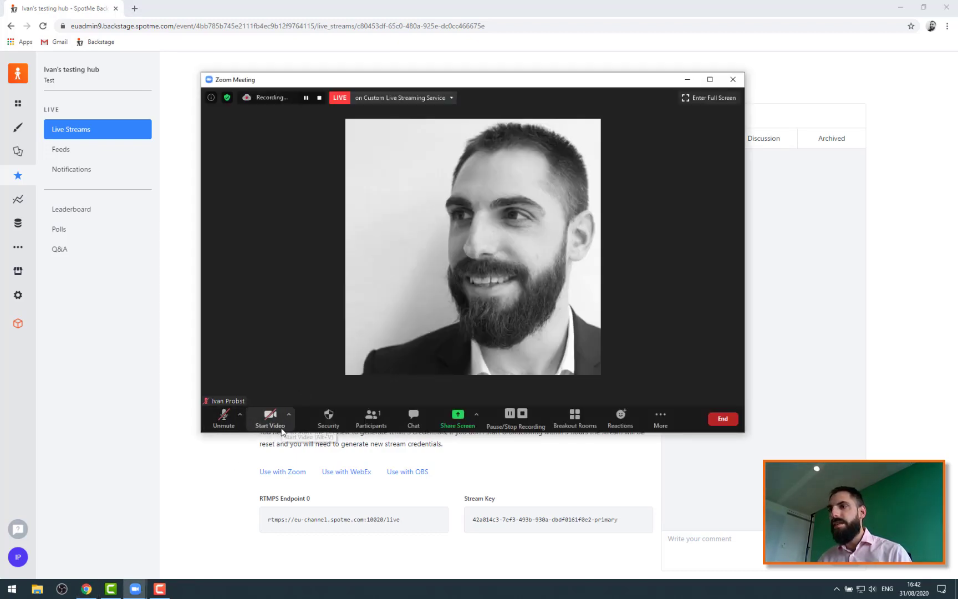
left_click(732, 80)
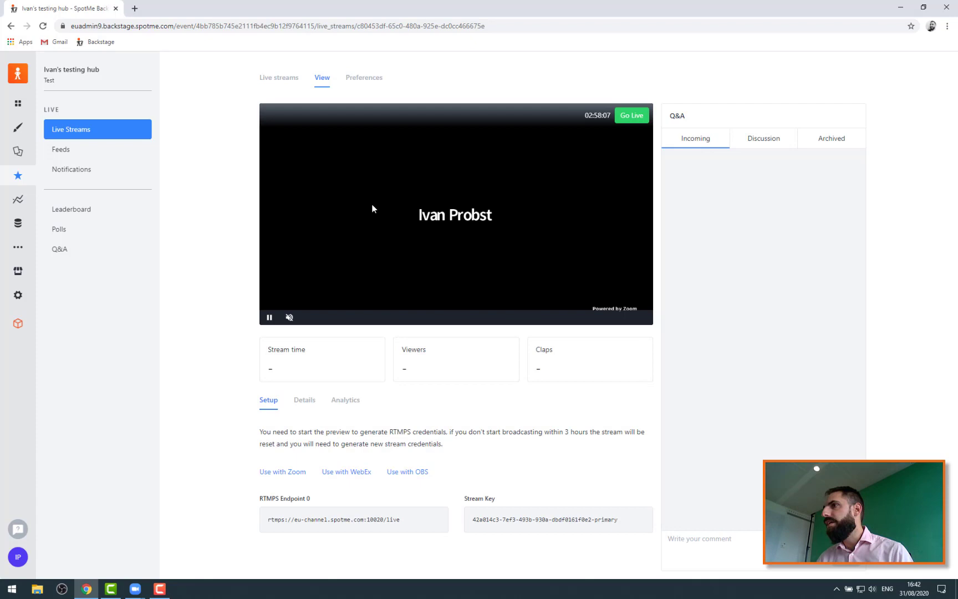
mouse_move(460, 264)
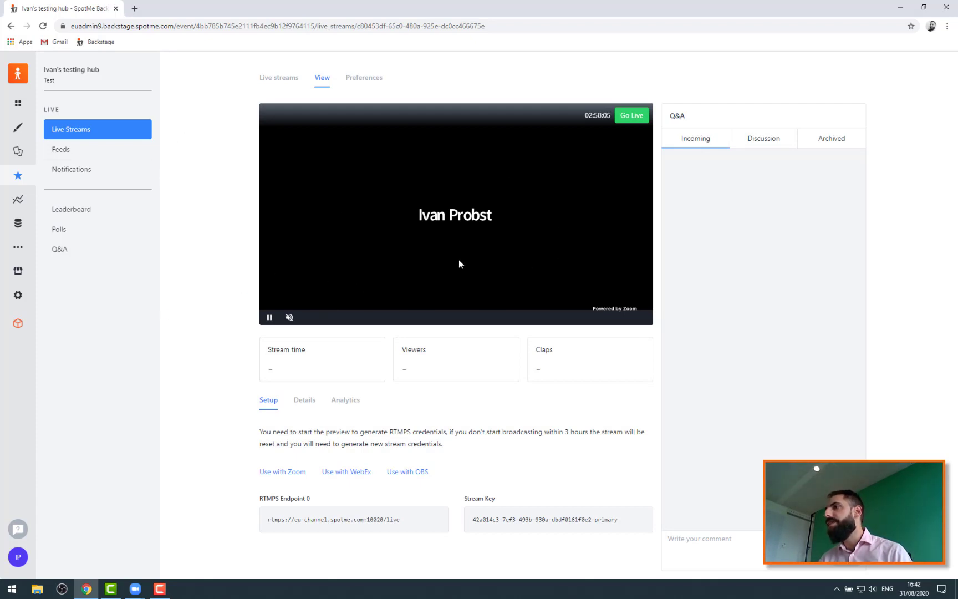
mouse_move(465, 208)
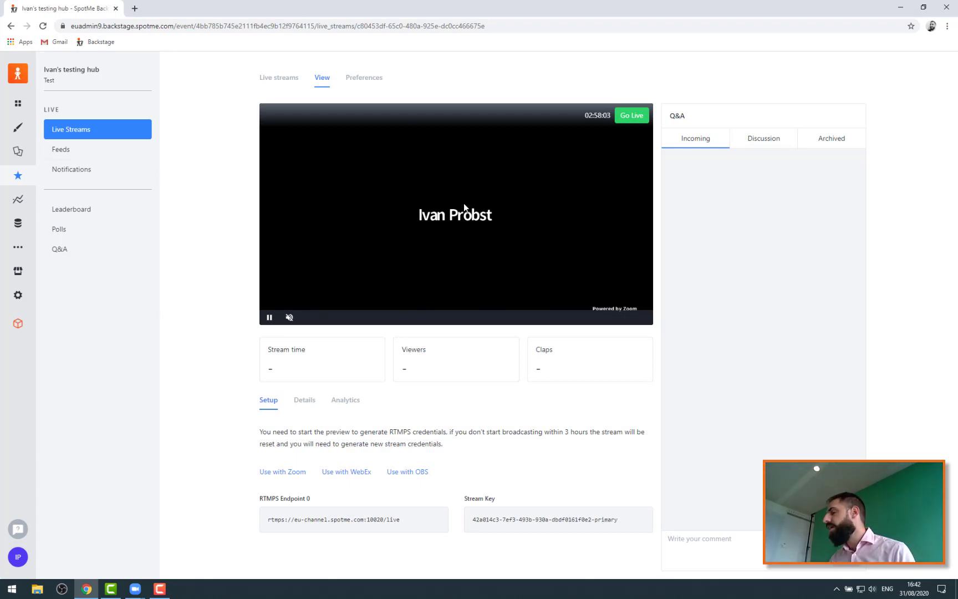
mouse_move(504, 195)
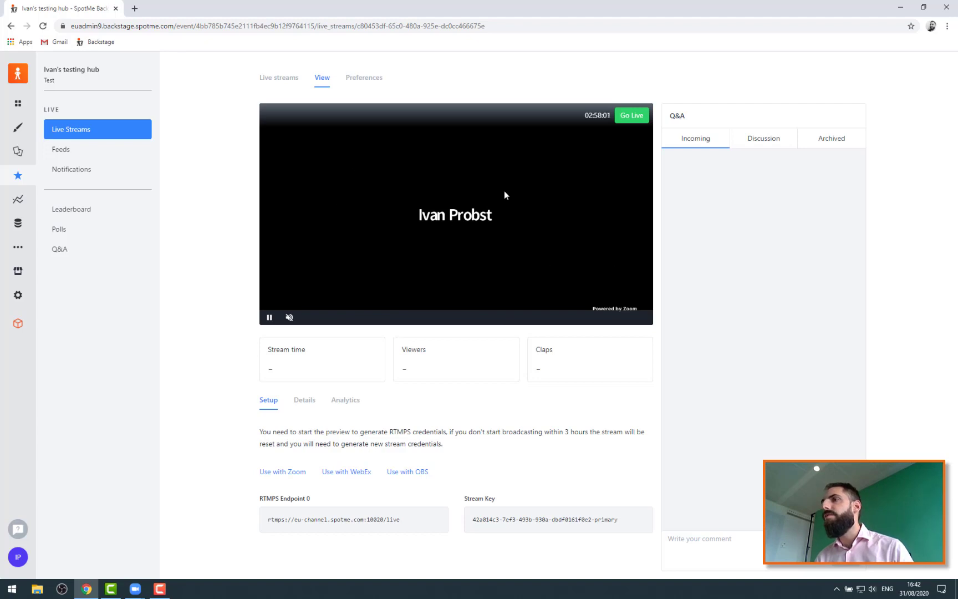
mouse_move(448, 205)
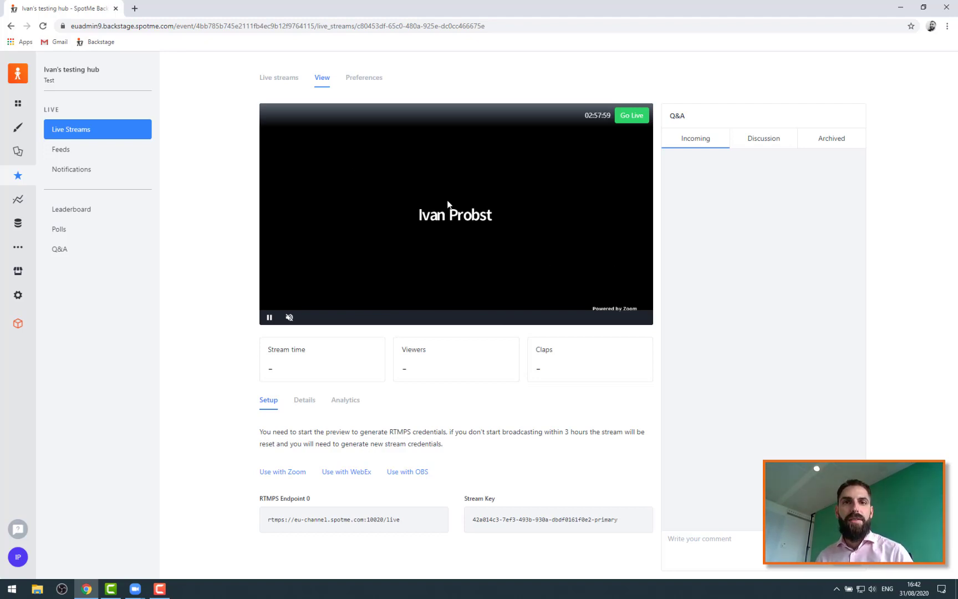
mouse_move(666, 391)
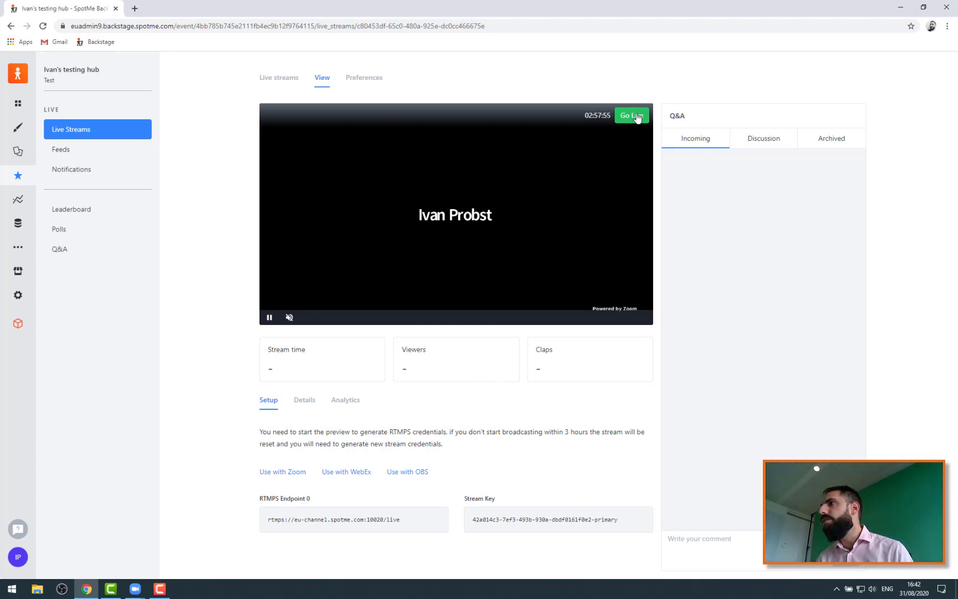
Choose Go Live on the Backstage preview, then cancel the confirmation to stay in preview
left_click(633, 115)
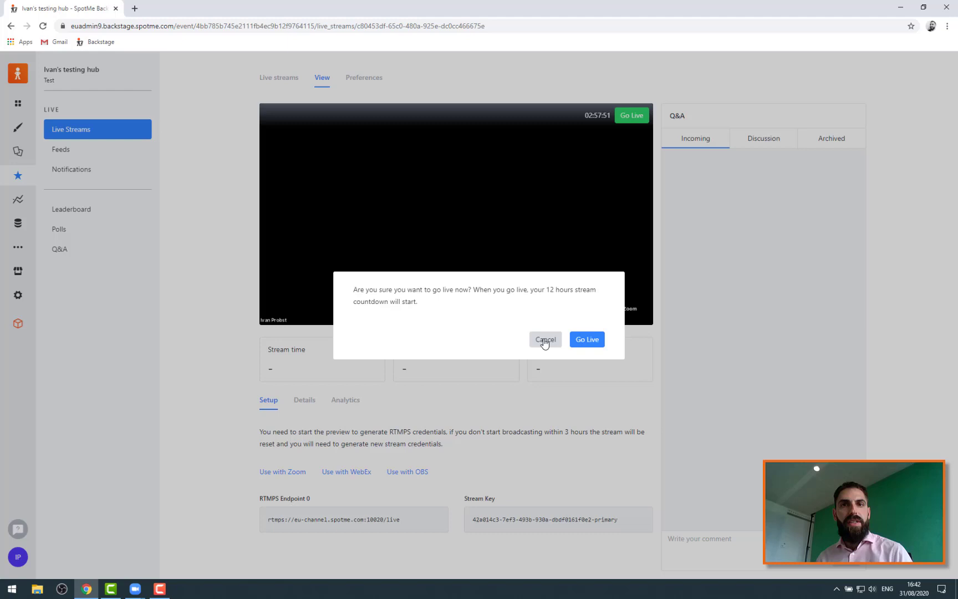
left_click(546, 339)
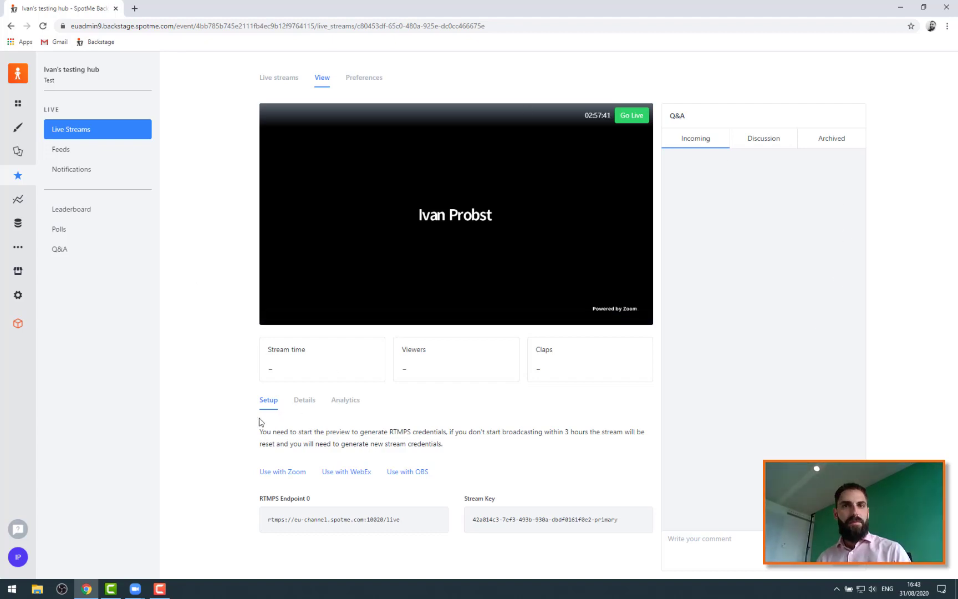
mouse_move(248, 407)
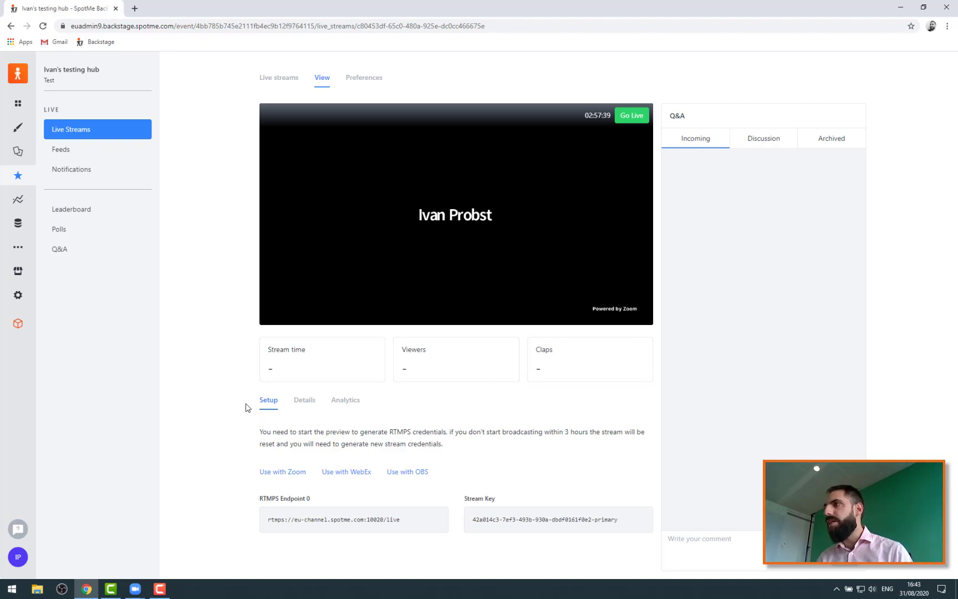